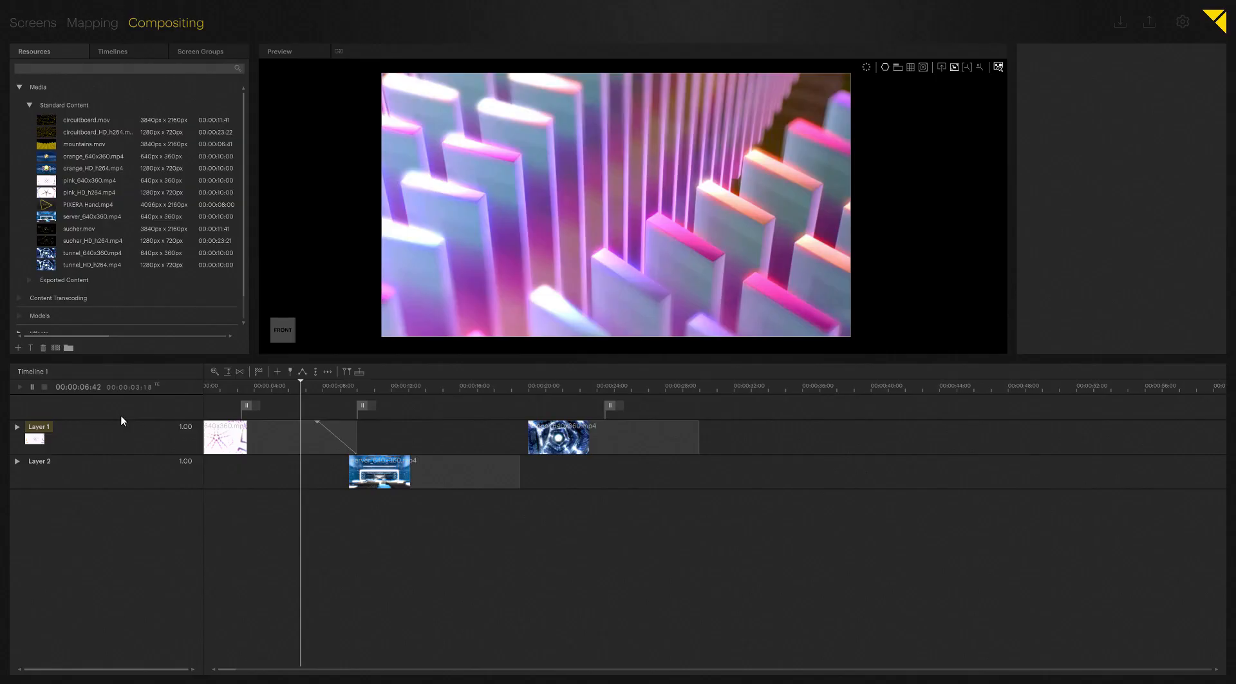
mouse_move(238, 412)
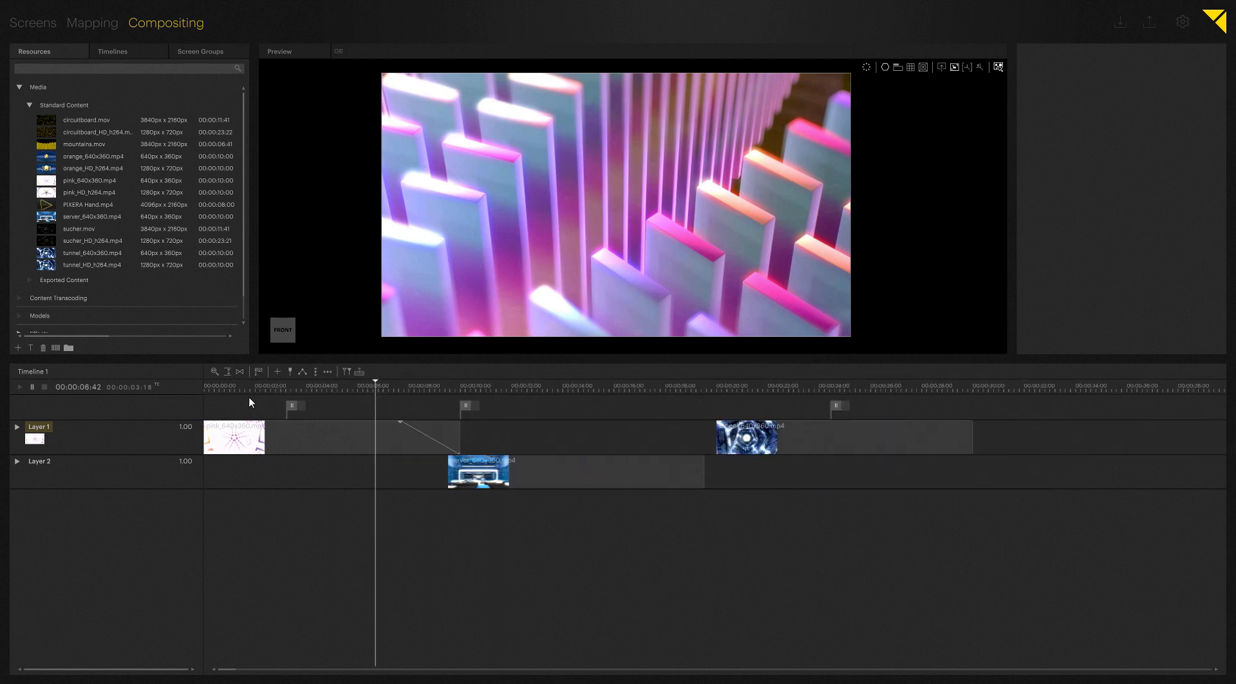
- Enlarge the Layer 1 and Layer 2 track heights so clip thumbnails show larger
left_click(226, 371)
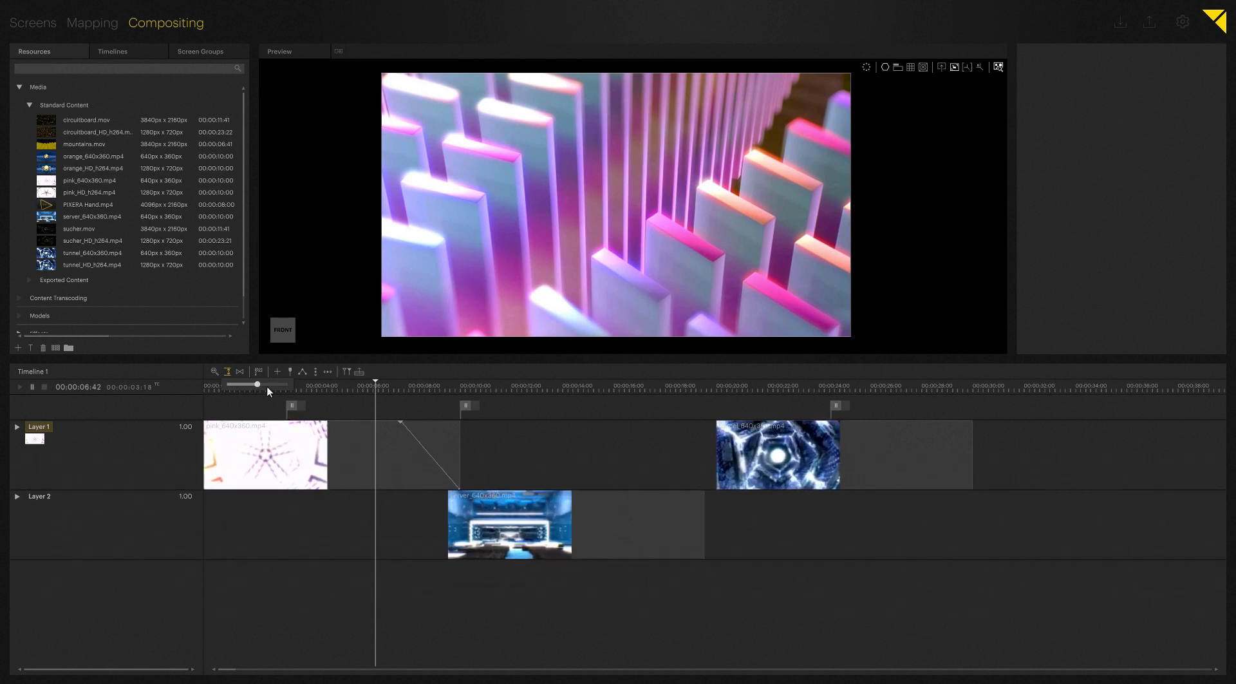
- Split the tunnel clip on Layer 1 with the Cut tool and park the playhead at the second cue
left_click(265, 454)
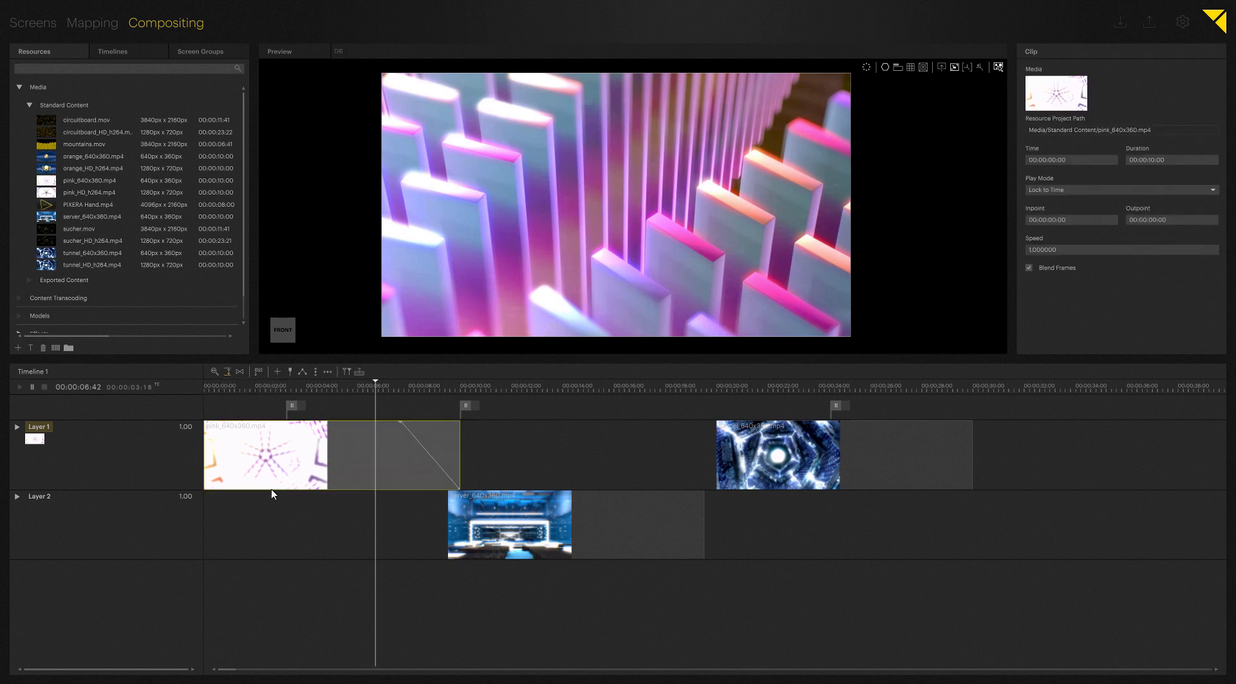
left_click(255, 497)
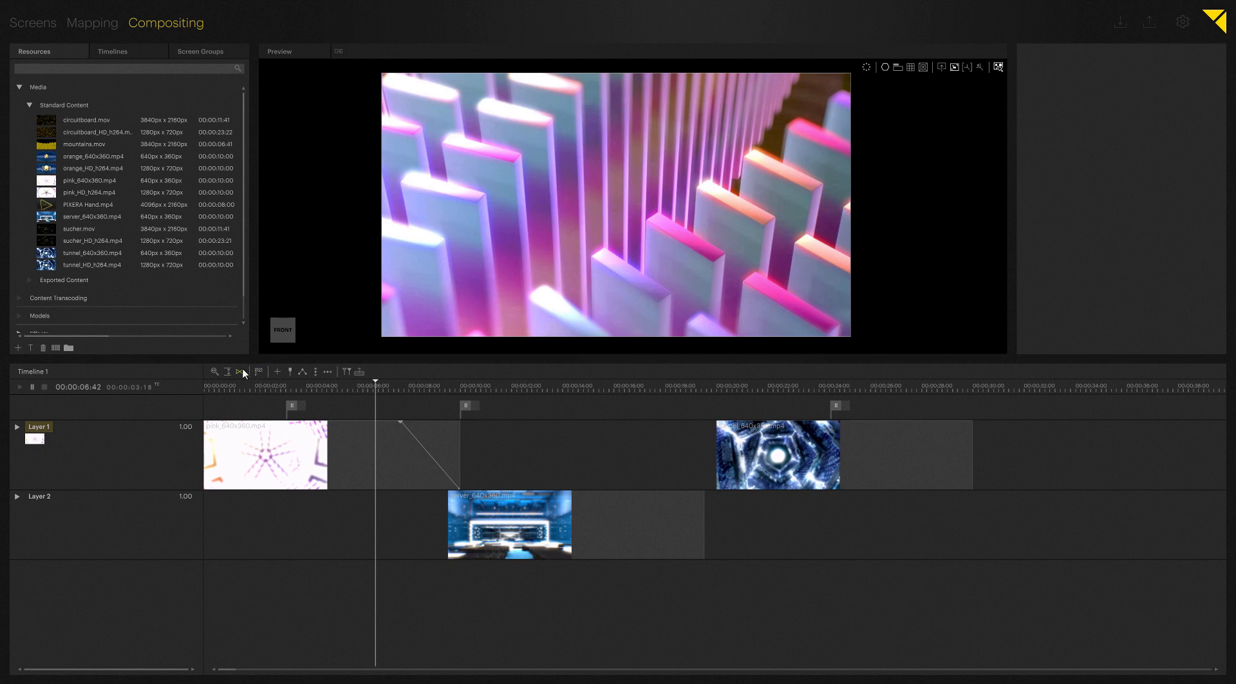
left_click(241, 371)
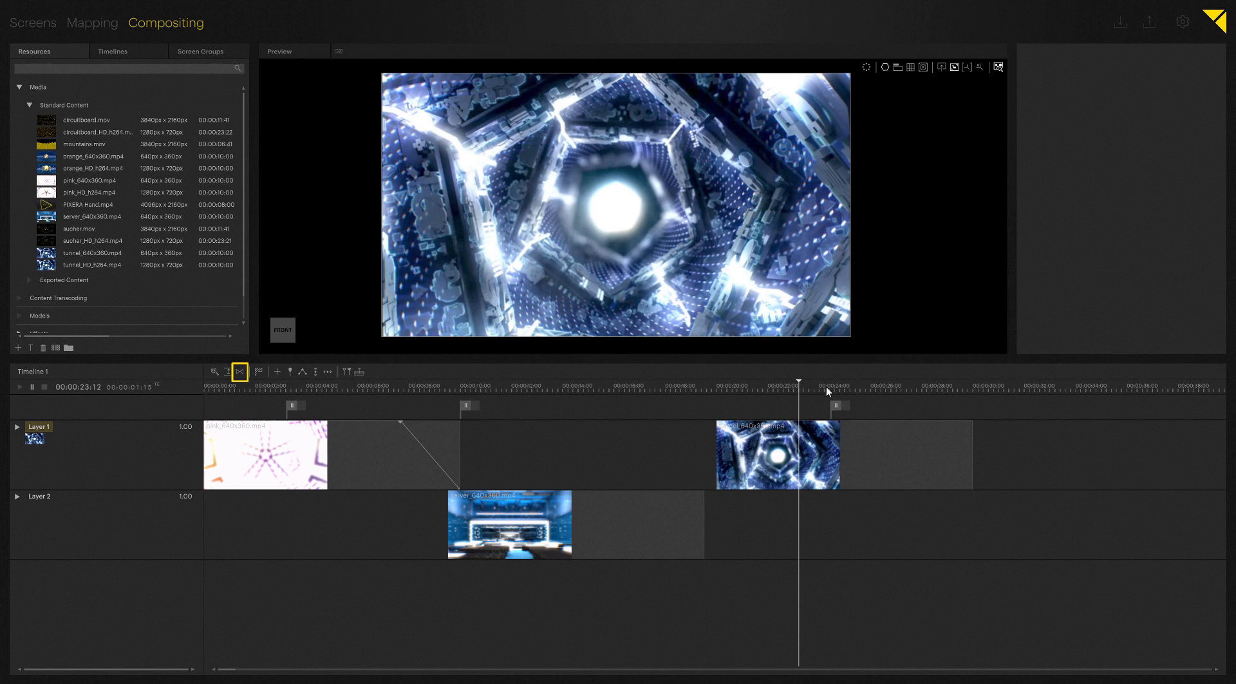
left_click(1149, 387)
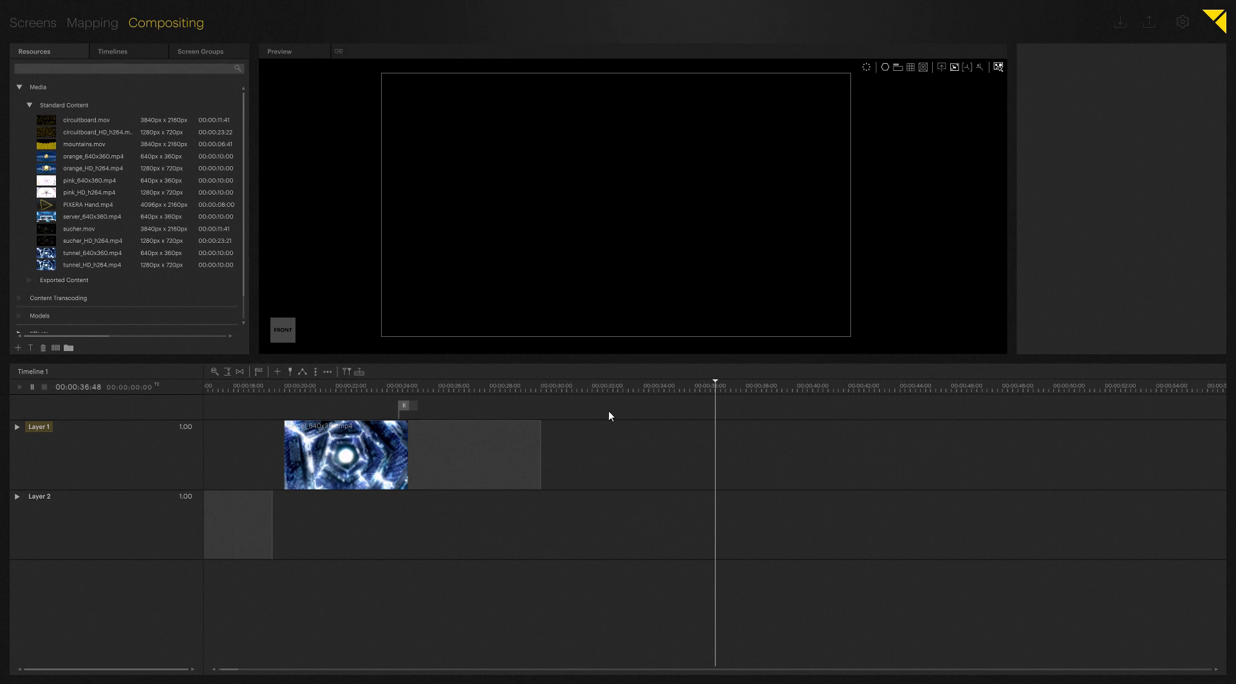
mouse_move(628, 413)
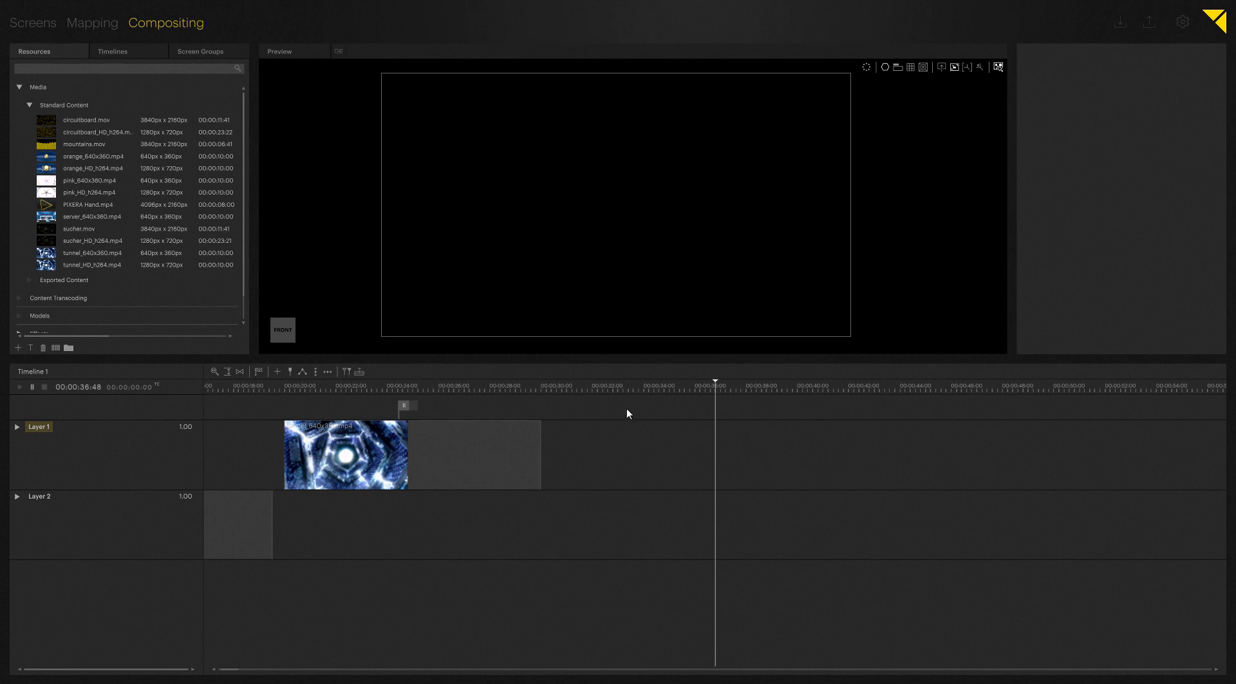
mouse_move(103, 403)
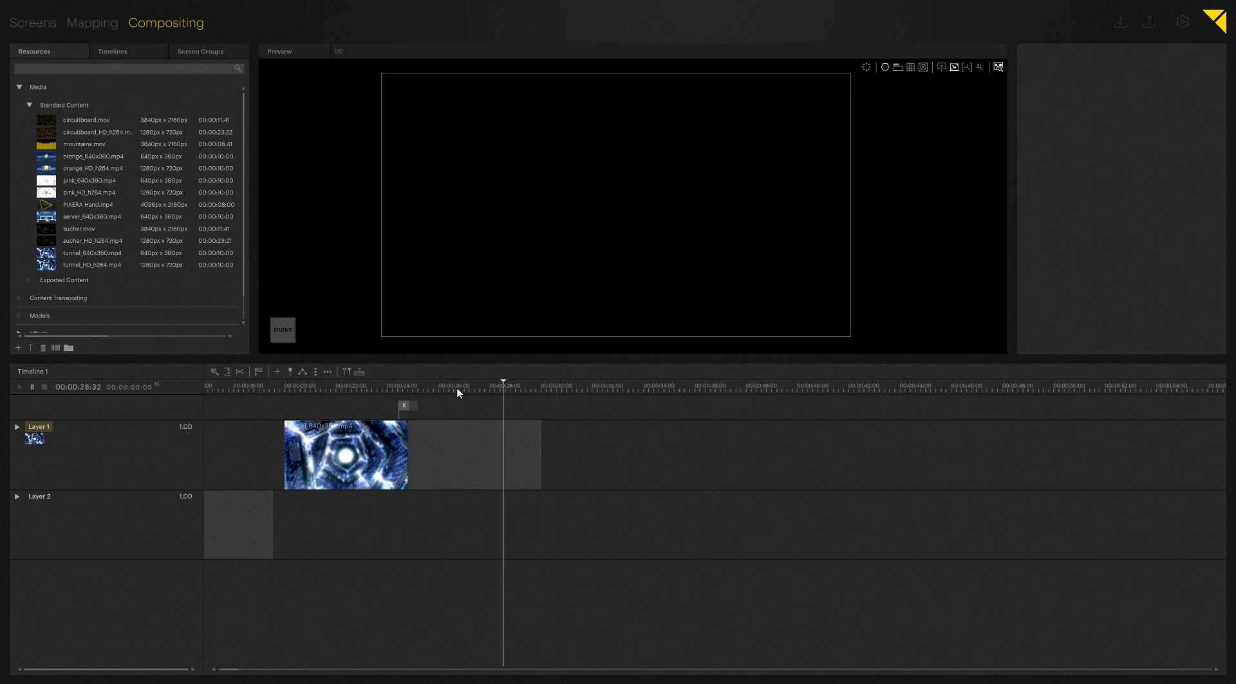
left_click(20, 386)
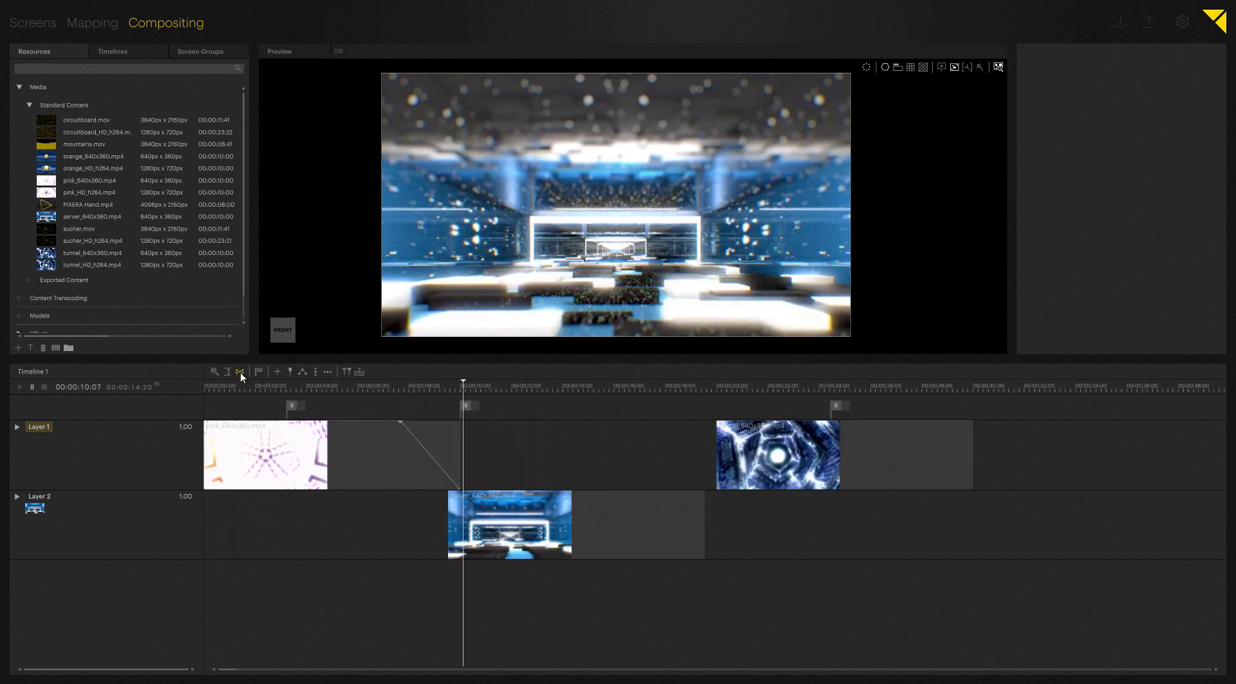
mouse_move(278, 368)
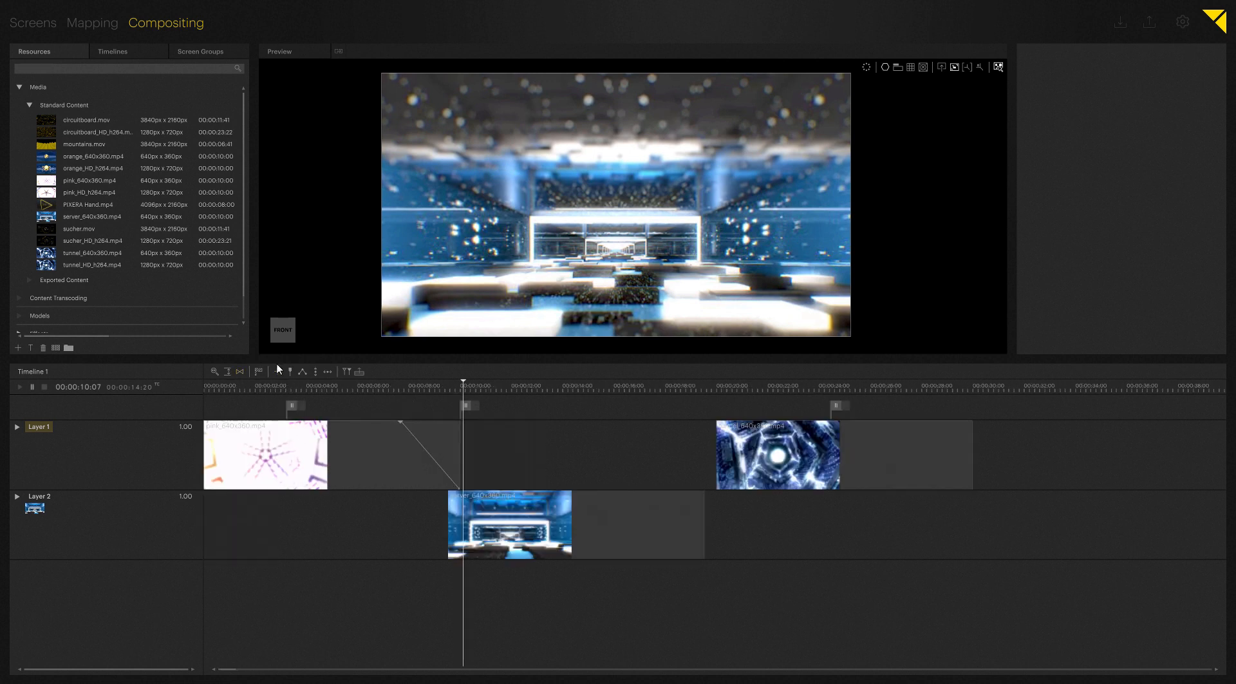
- Set the cue at 00:00:10 to Skip (red) and play the timeline through it
left_click(259, 371)
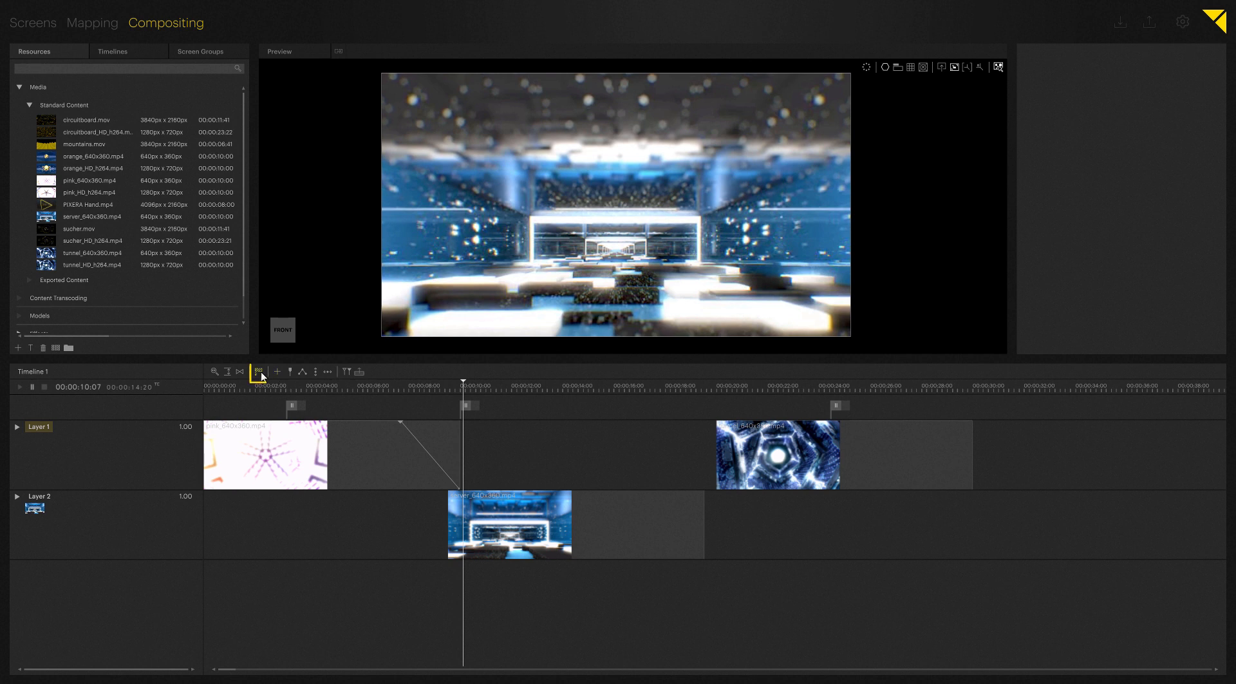
mouse_move(259, 371)
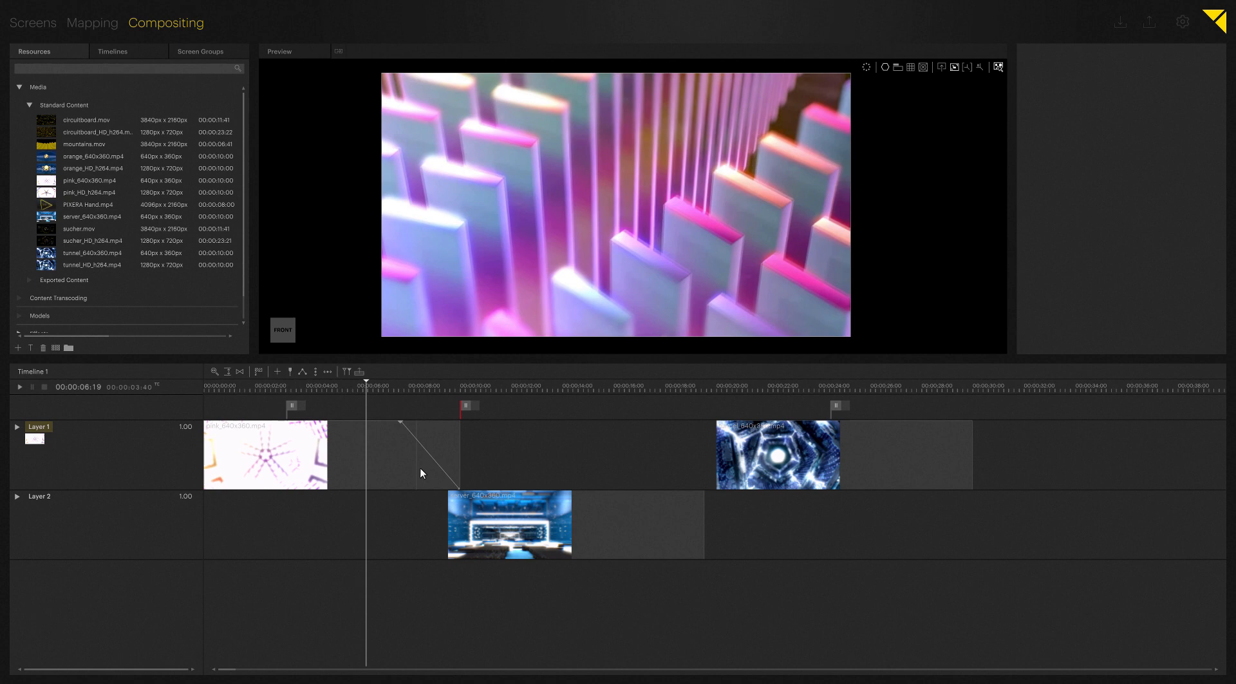
left_click(417, 387)
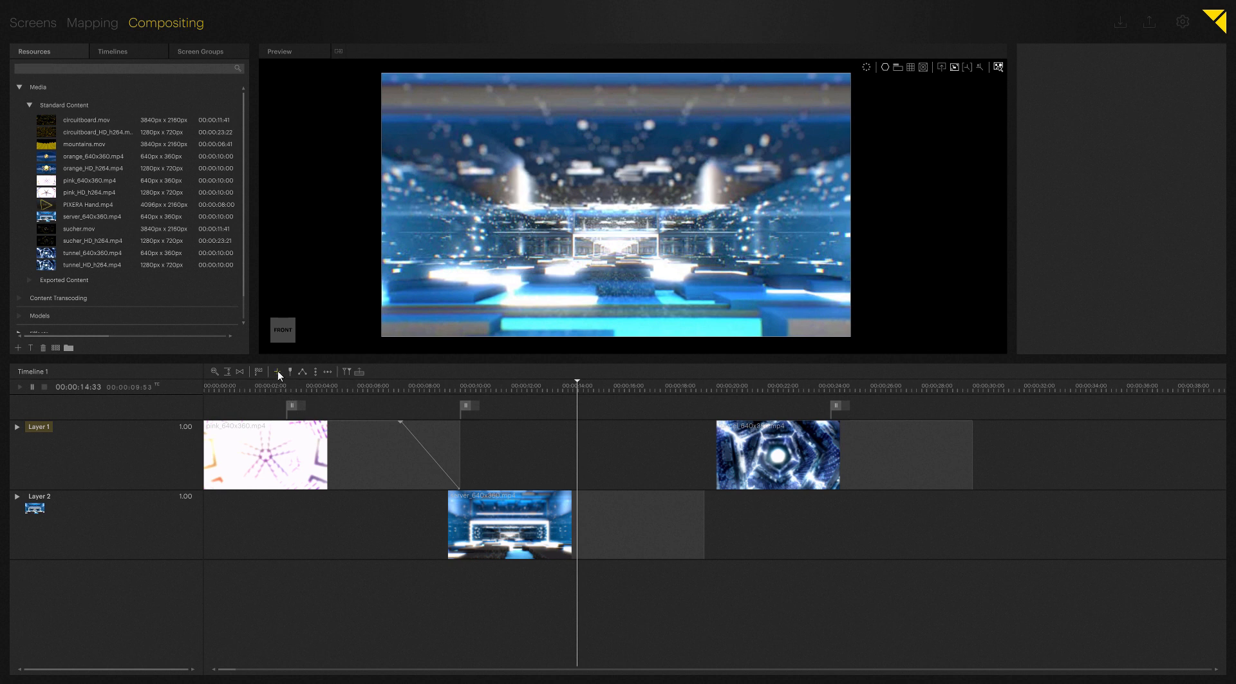
mouse_move(278, 371)
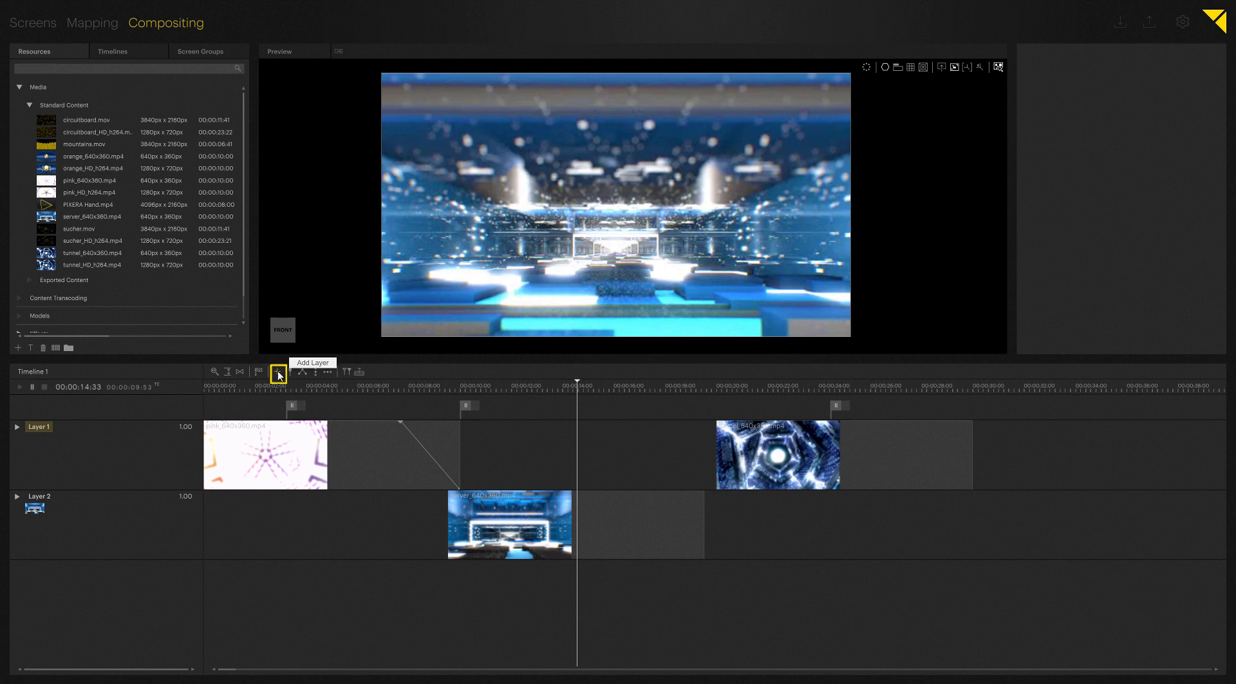
- Add two new empty layers, Layer 3 and Layer 4, to the timeline
left_click(275, 371)
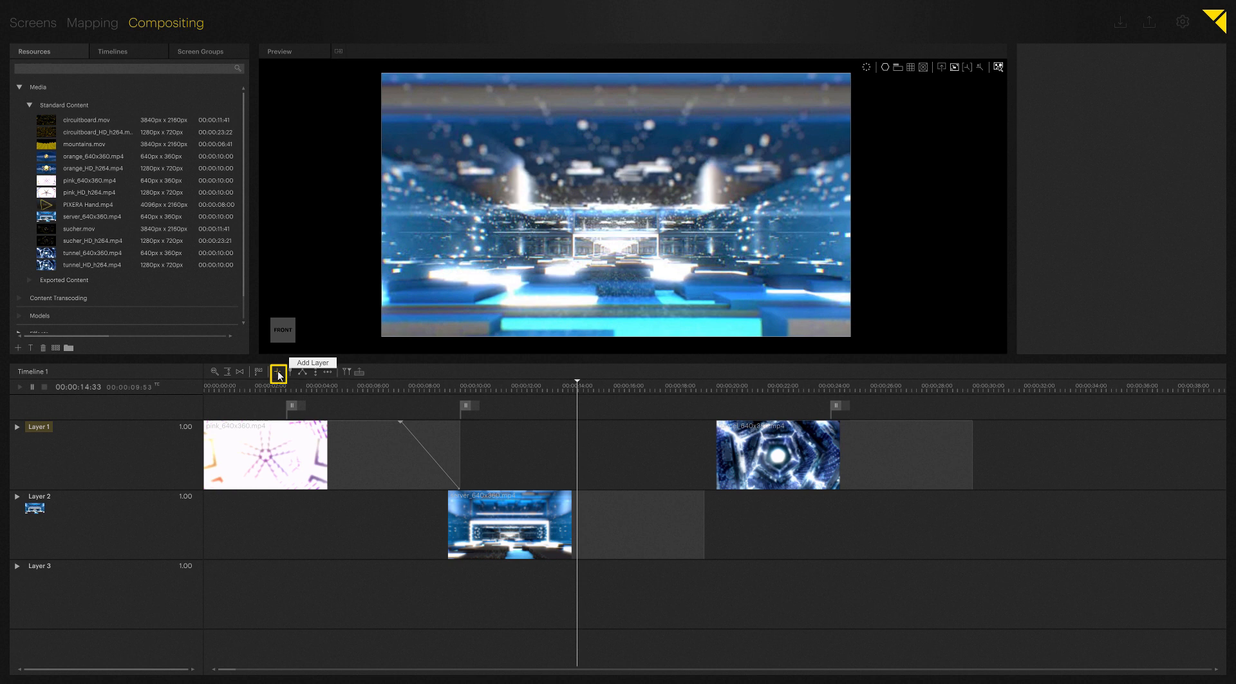
left_click(277, 371)
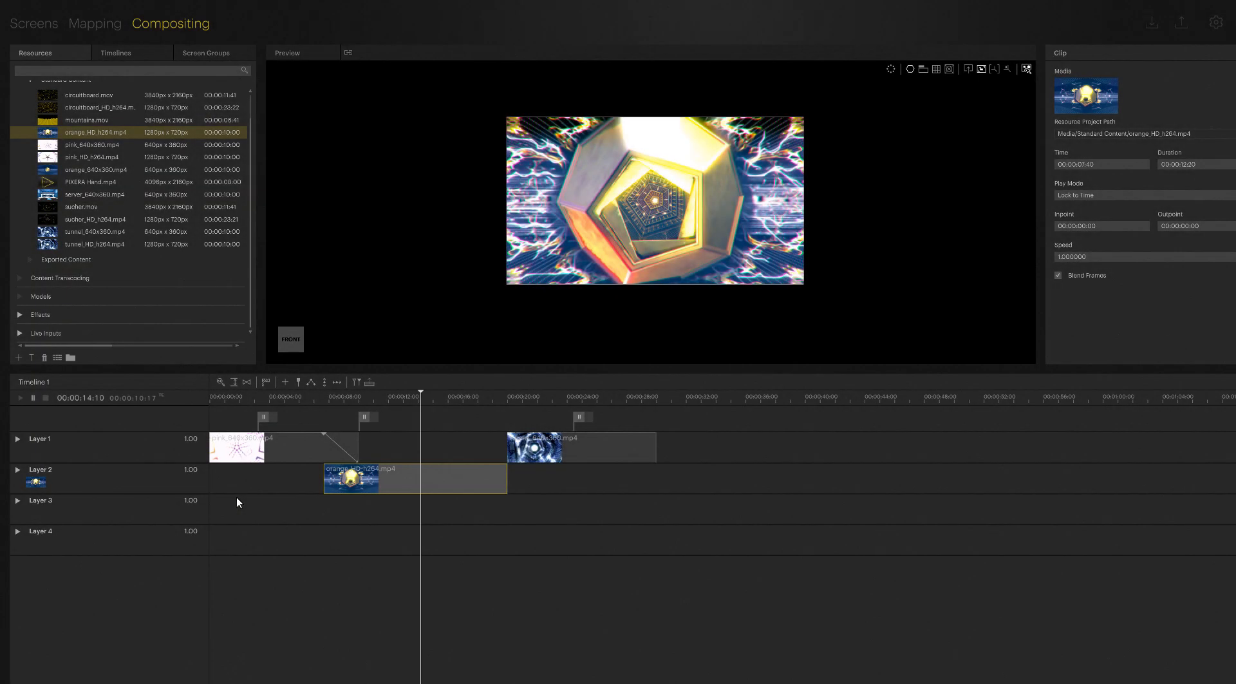
mouse_move(290, 420)
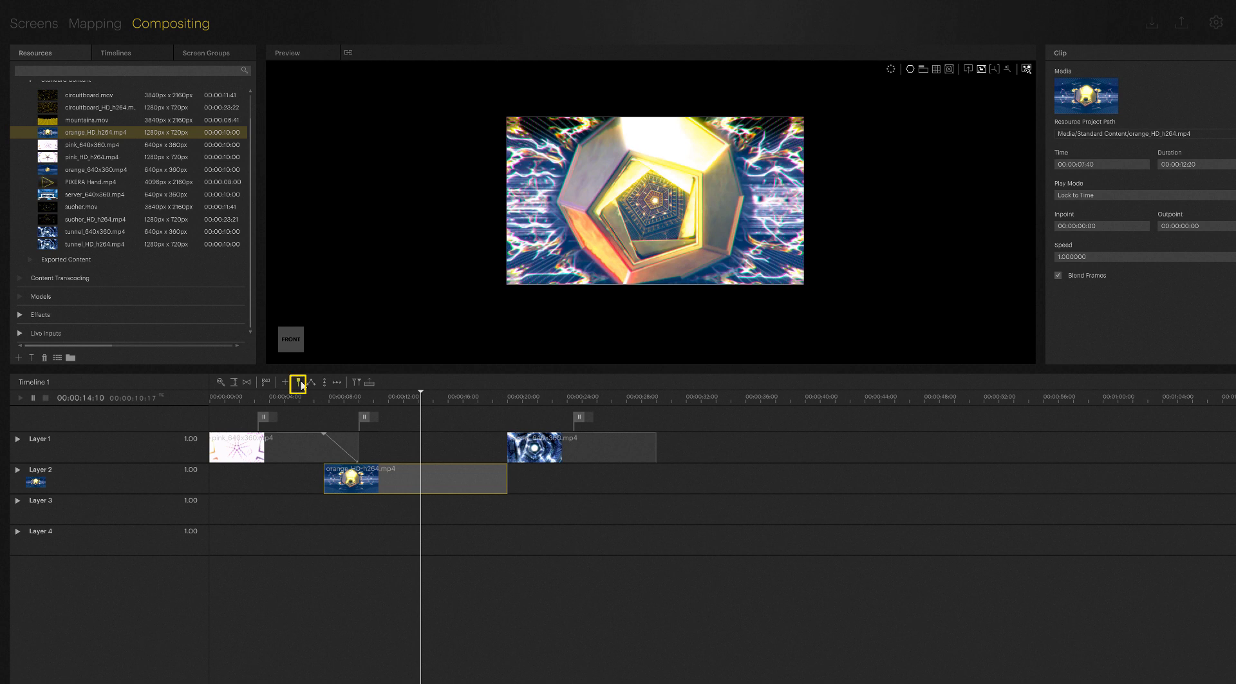
mouse_move(368, 364)
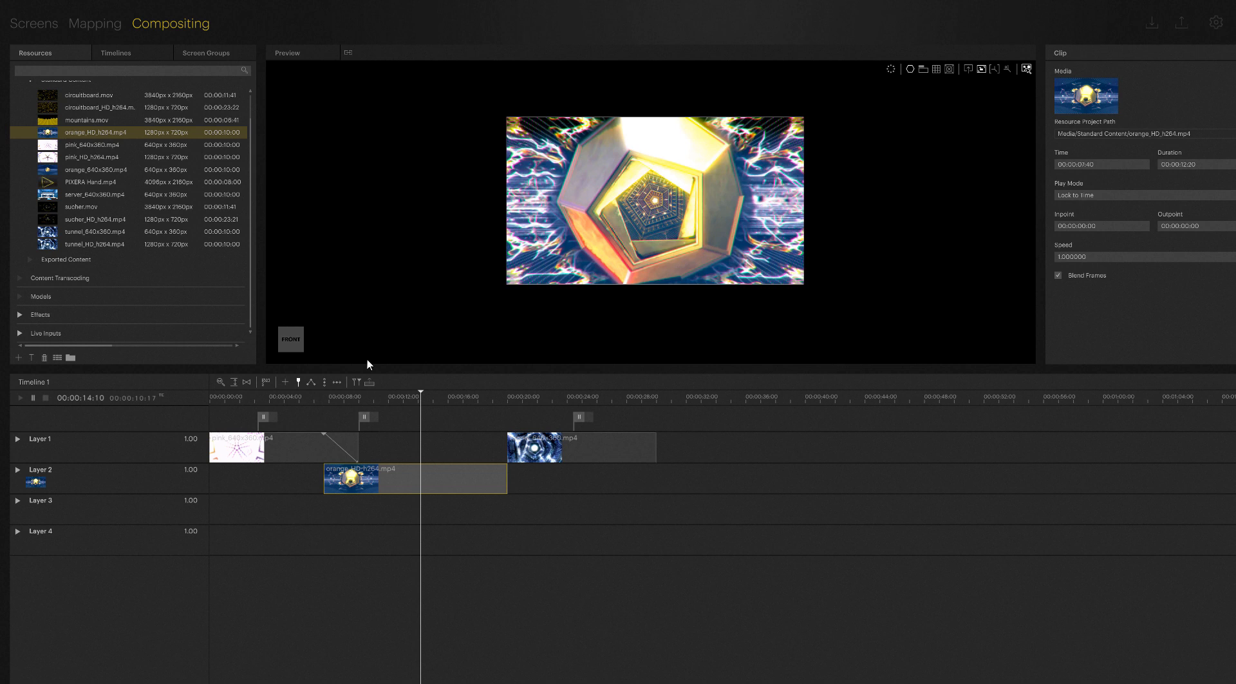
mouse_move(416, 426)
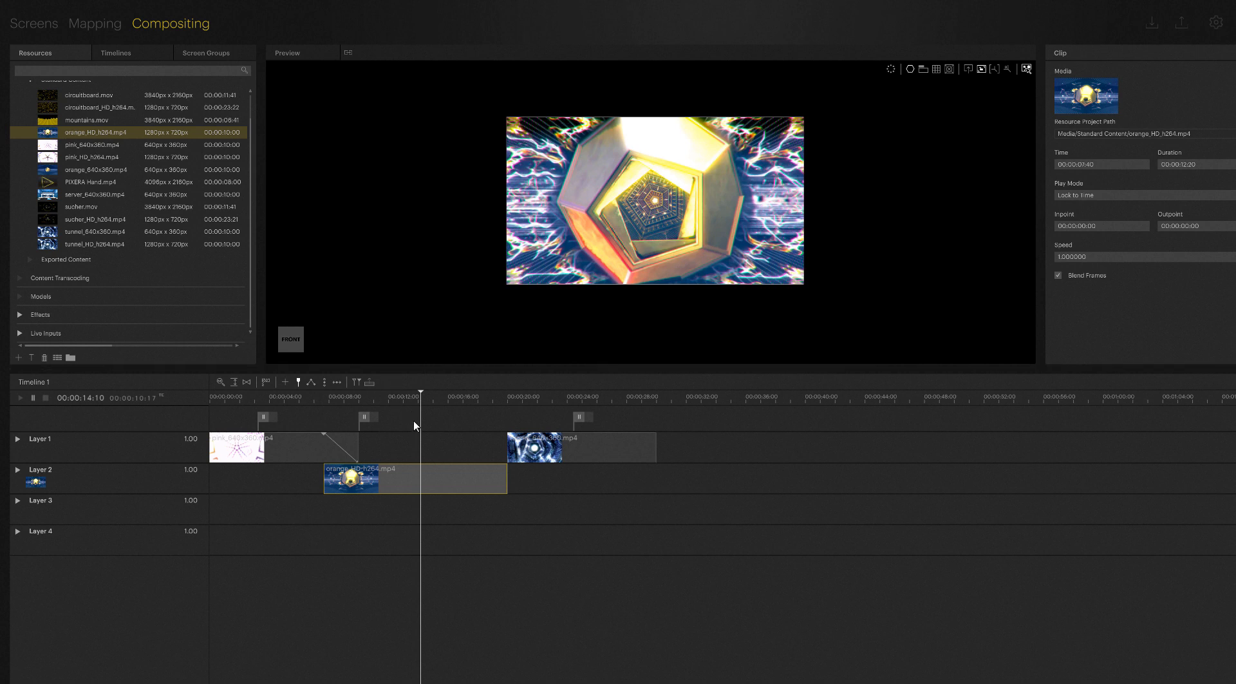
mouse_move(413, 449)
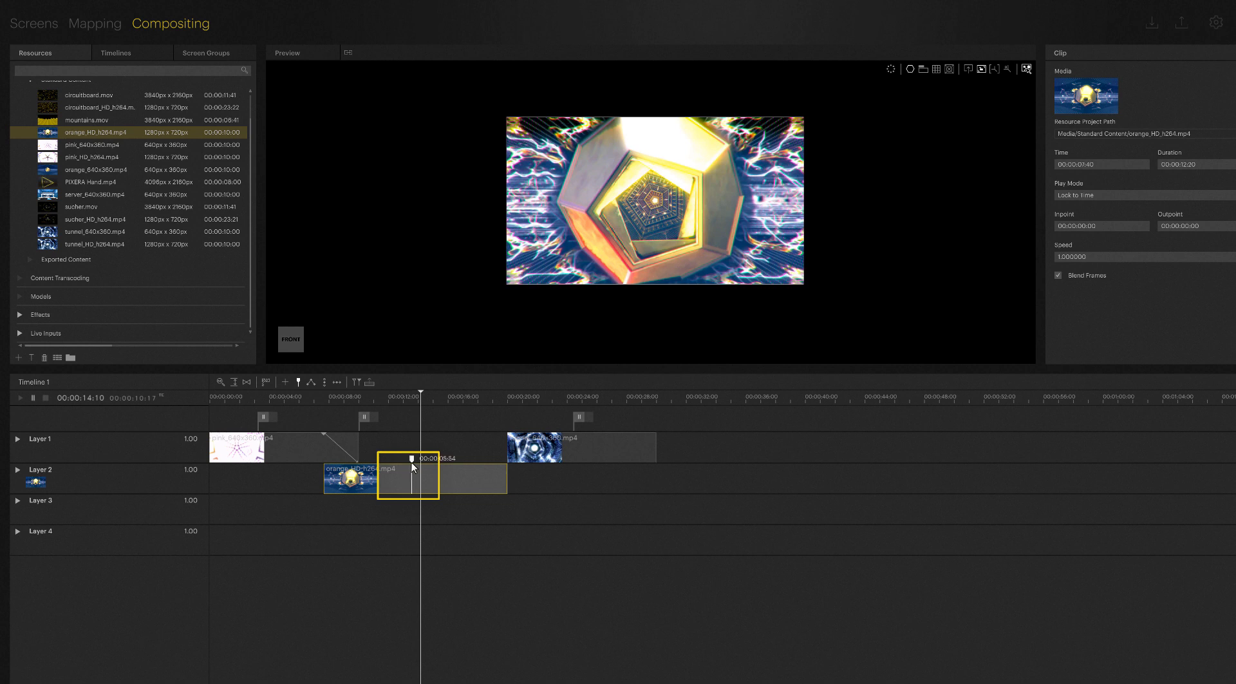
left_click_drag(412, 458, 391, 458)
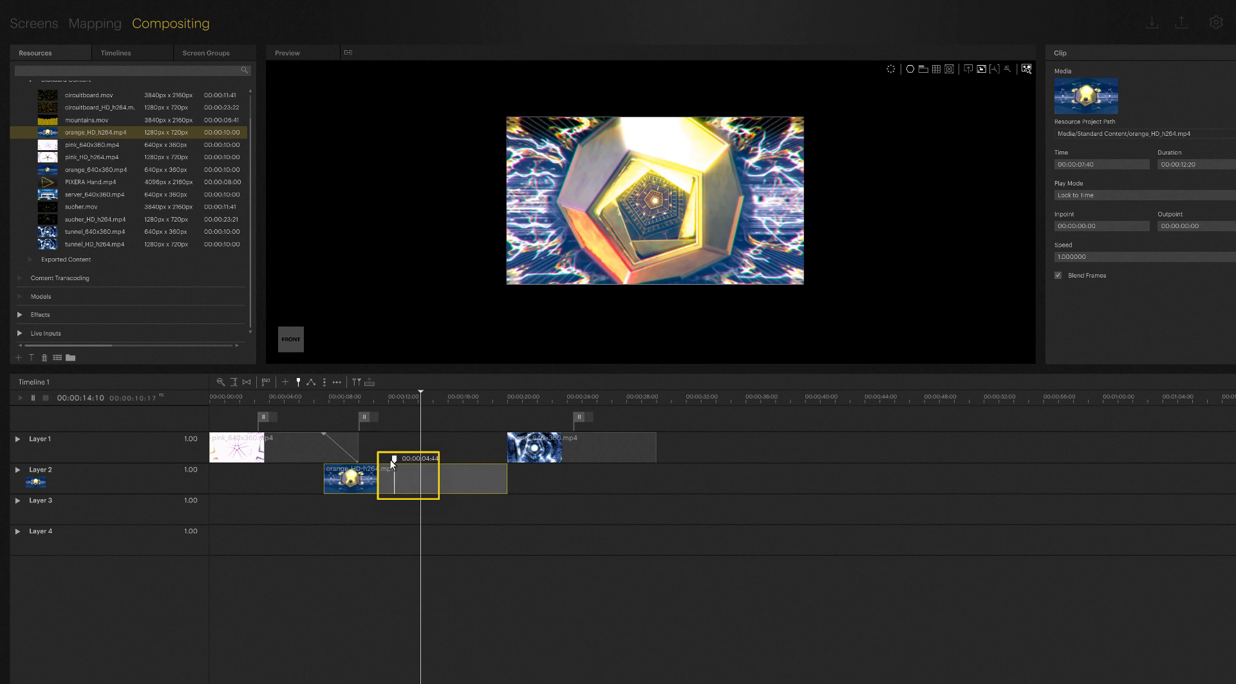
left_click_drag(392, 464, 422, 463)
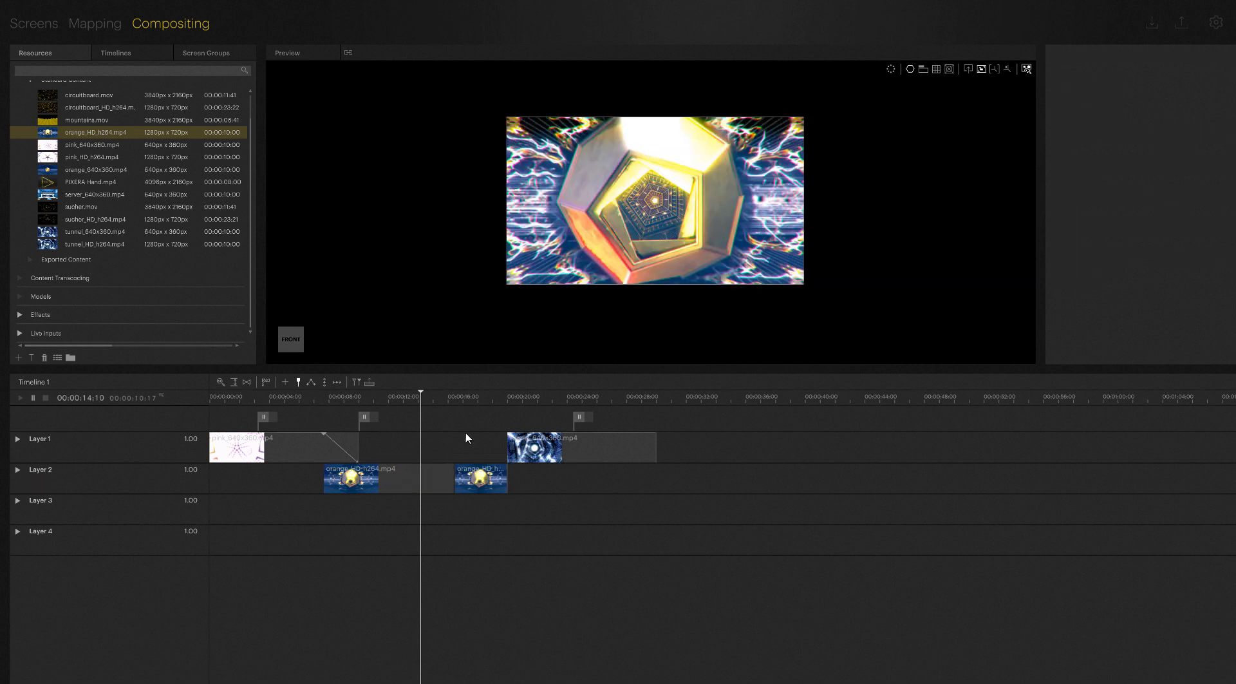
mouse_move(407, 451)
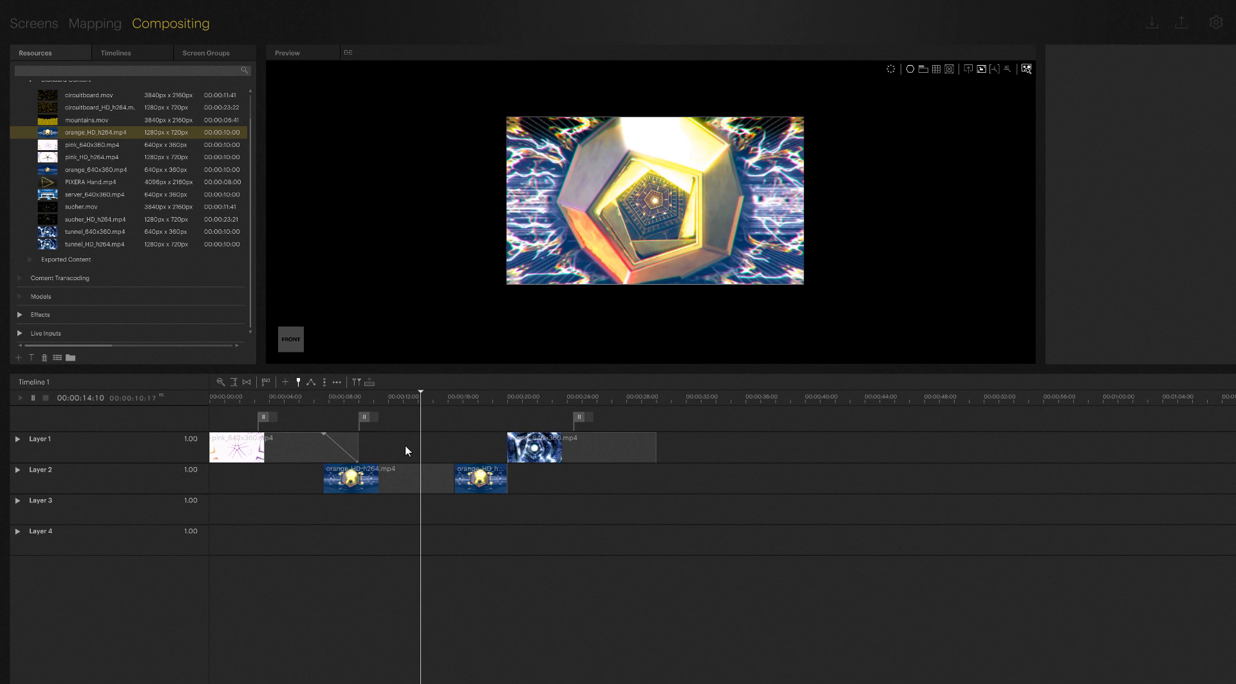
mouse_move(381, 459)
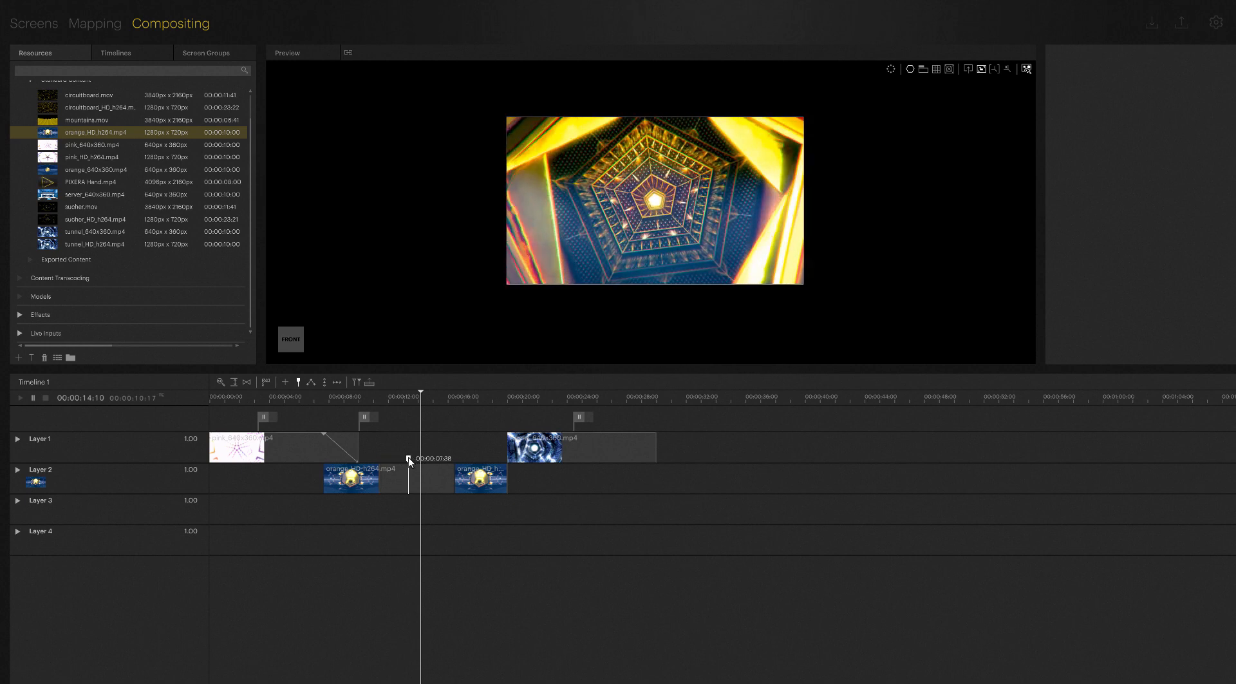
mouse_move(297, 385)
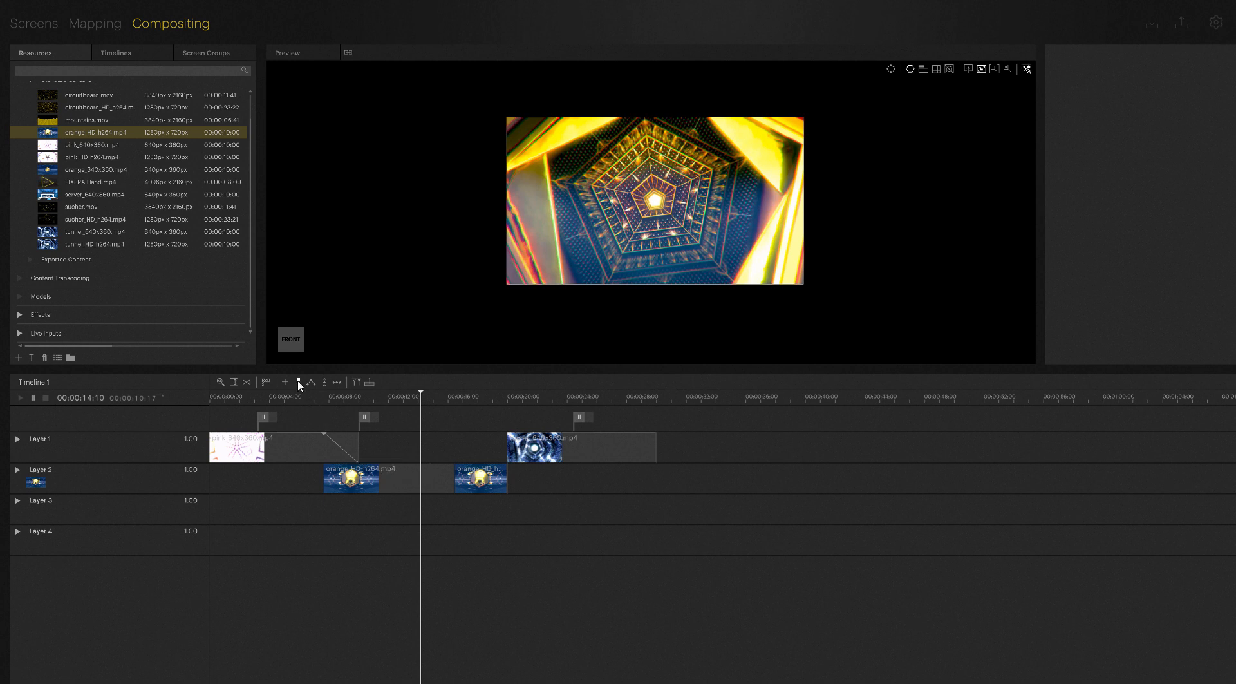
- Give the first Layer 1 clip's opacity keyframe (0.56 at ~8.4 s) a Bezier joint kind
left_click(309, 381)
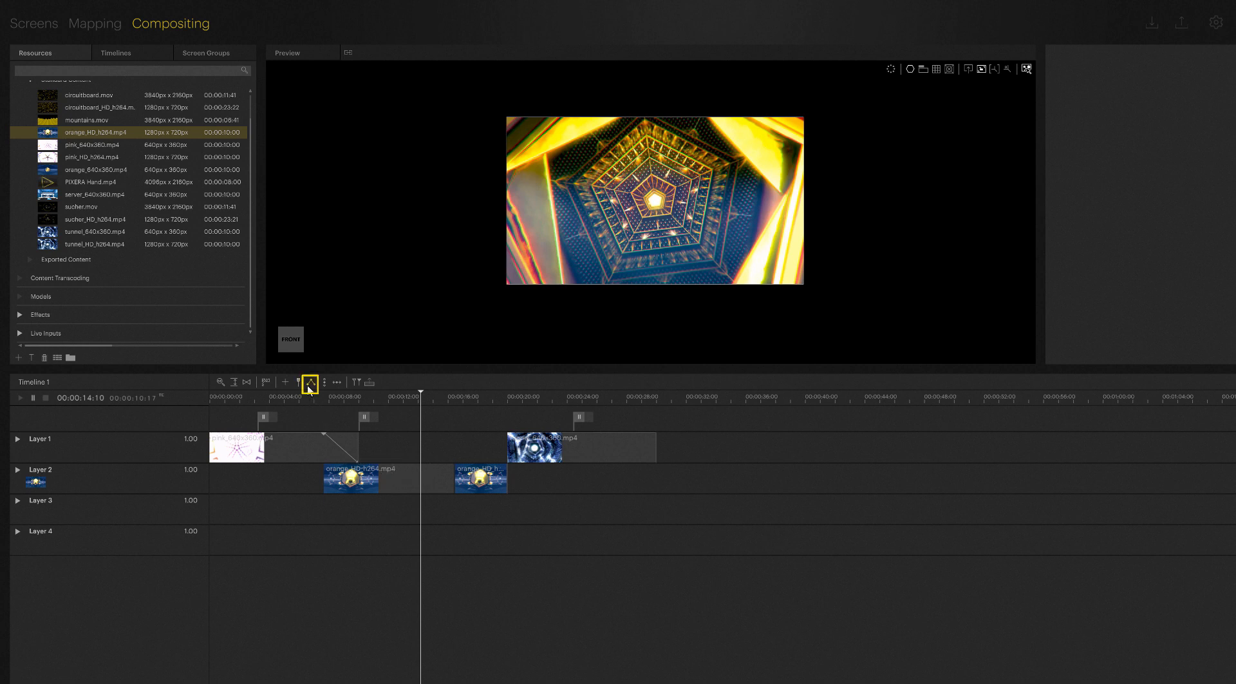
mouse_move(308, 381)
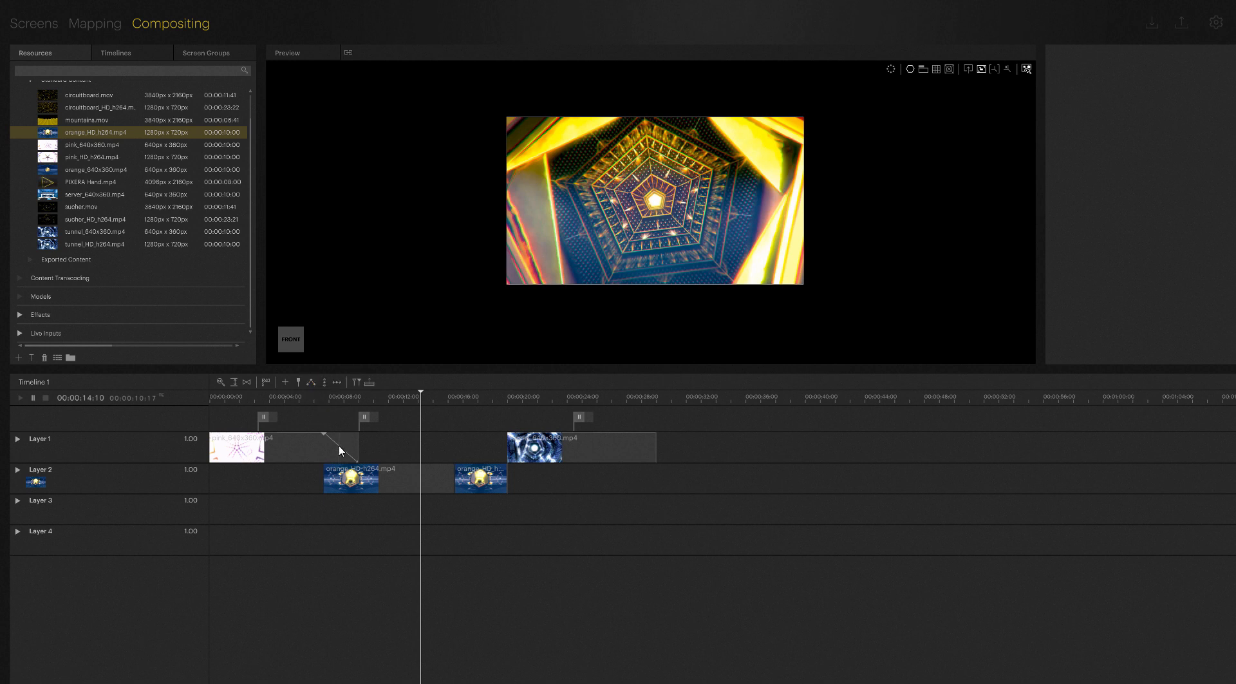
left_click(337, 441)
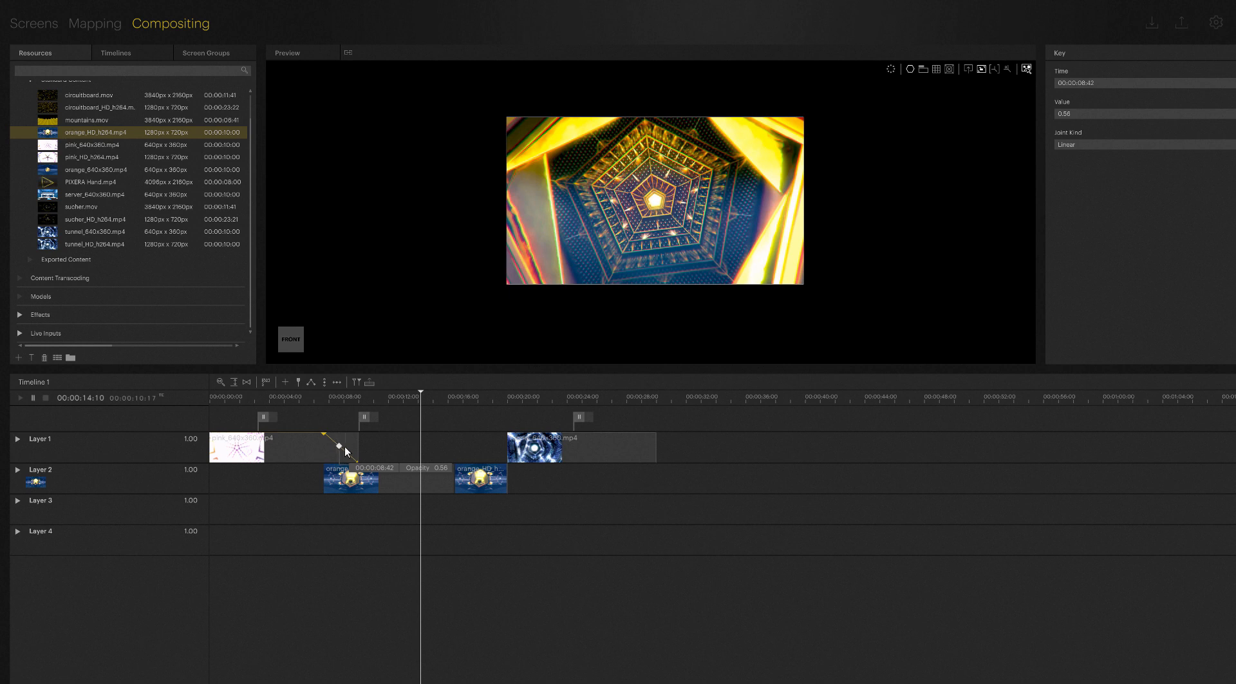
left_click(310, 381)
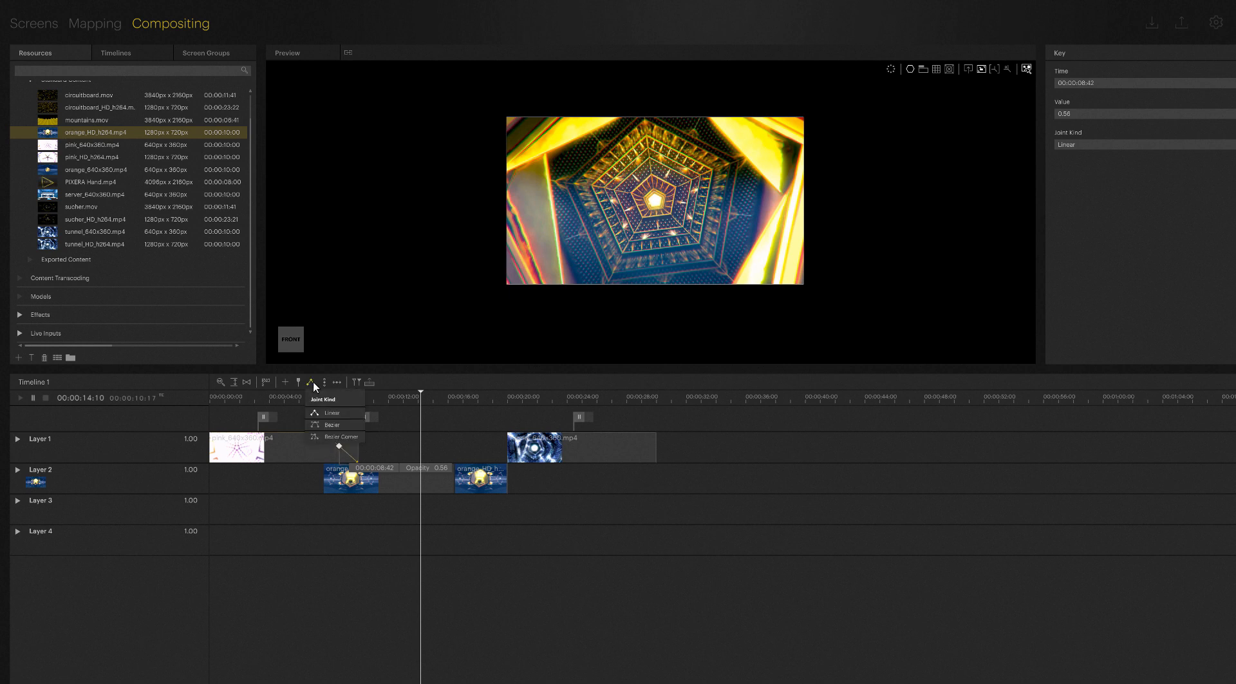
mouse_move(330, 425)
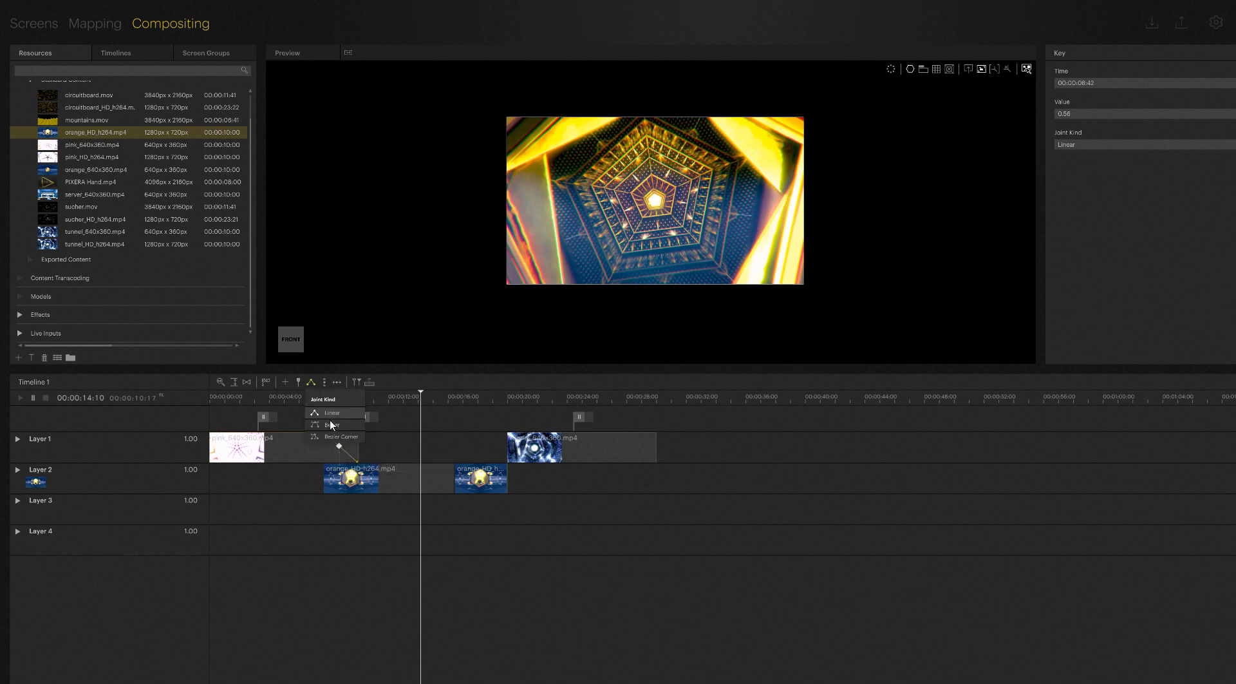
mouse_move(331, 425)
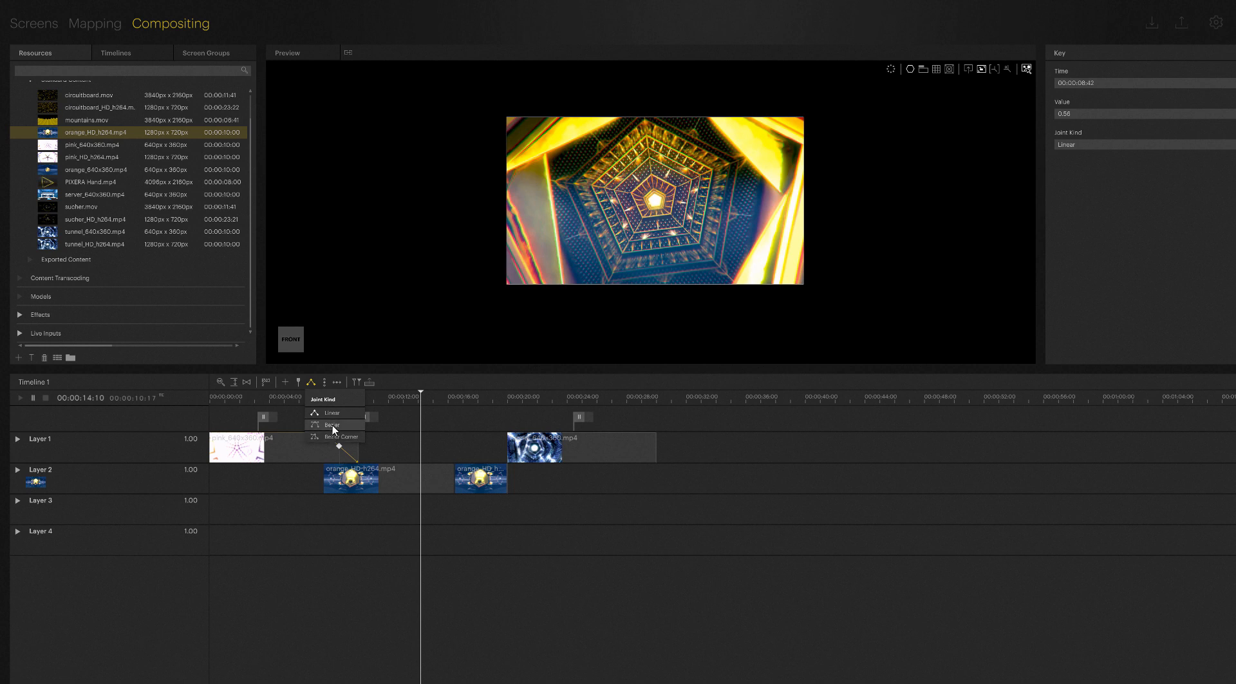
left_click(331, 425)
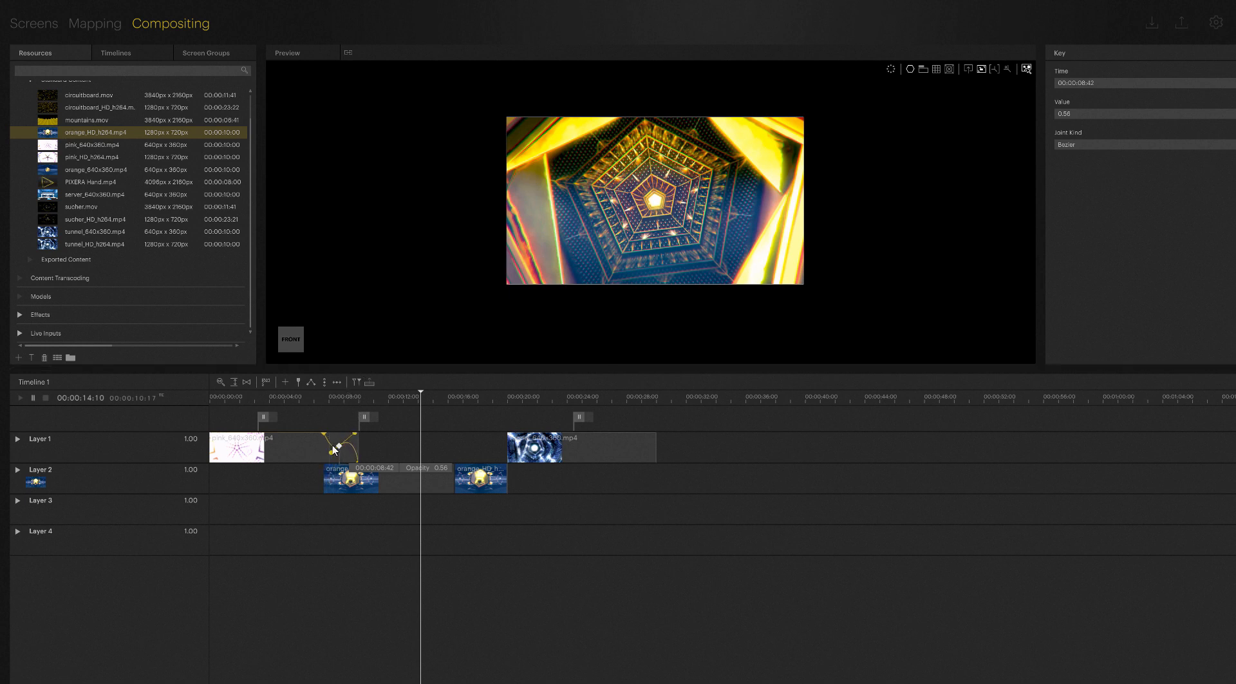
left_click(283, 447)
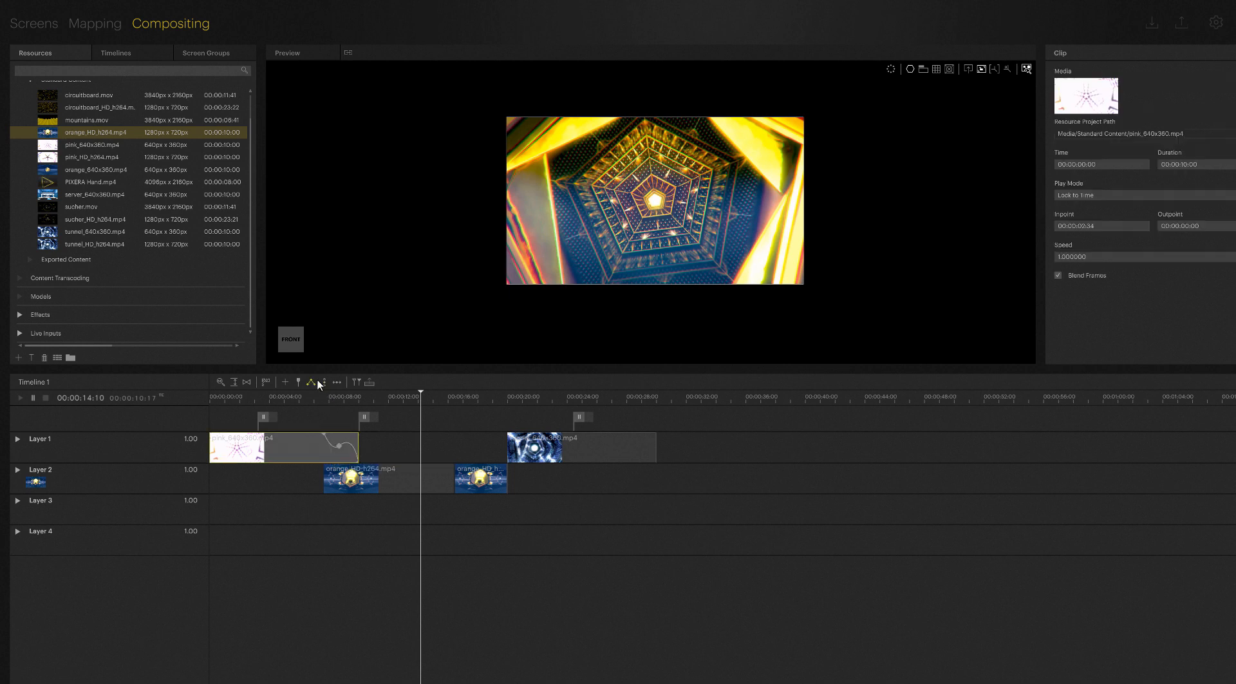
mouse_move(322, 382)
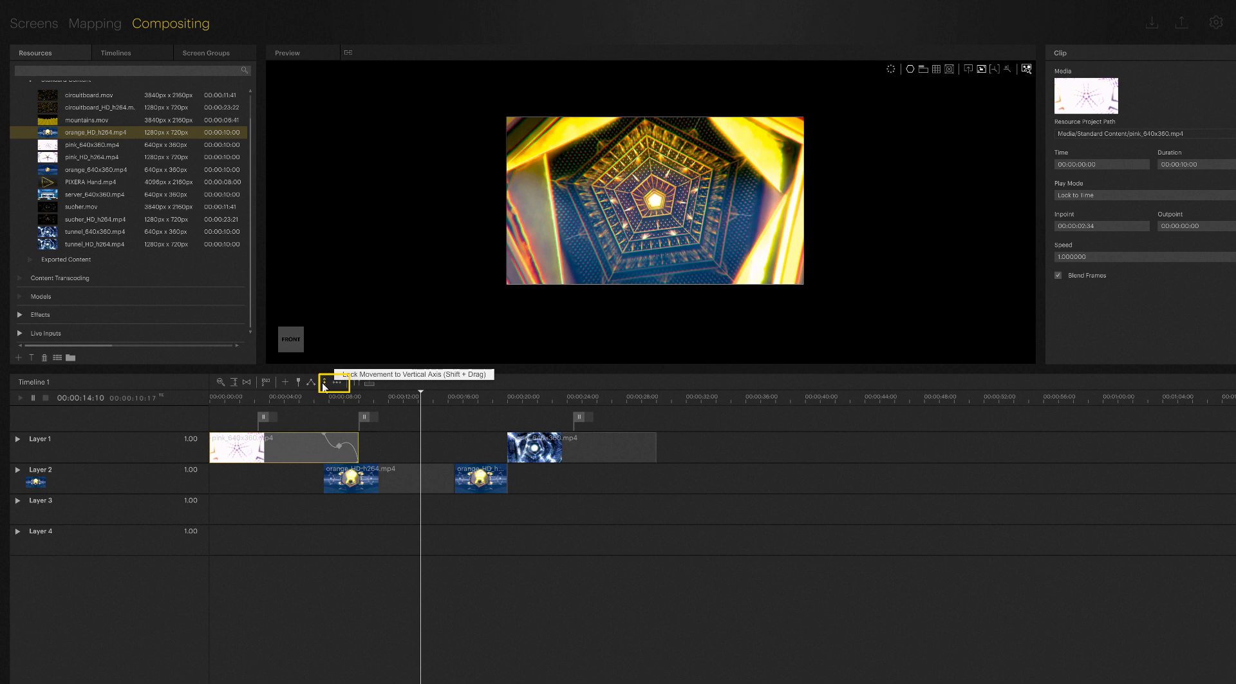
mouse_move(444, 451)
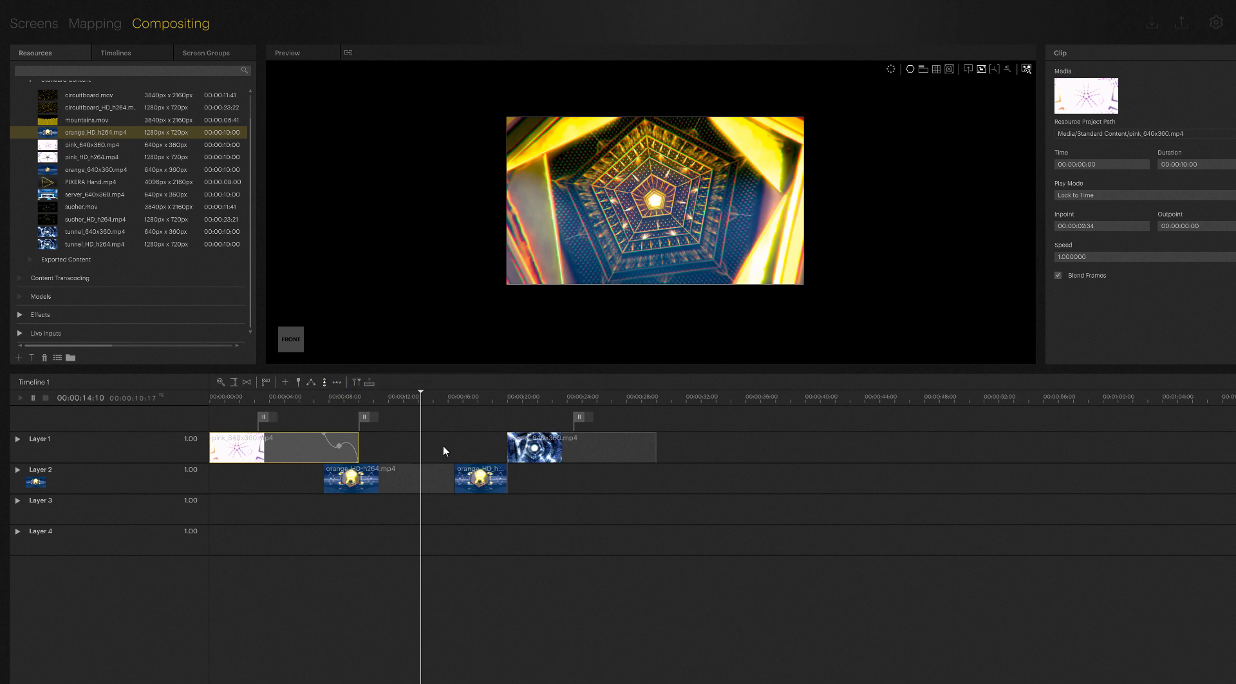
- Select the second orange_HD_h264 clip on Layer 2 starting at 00:00:16:28
left_click(480, 479)
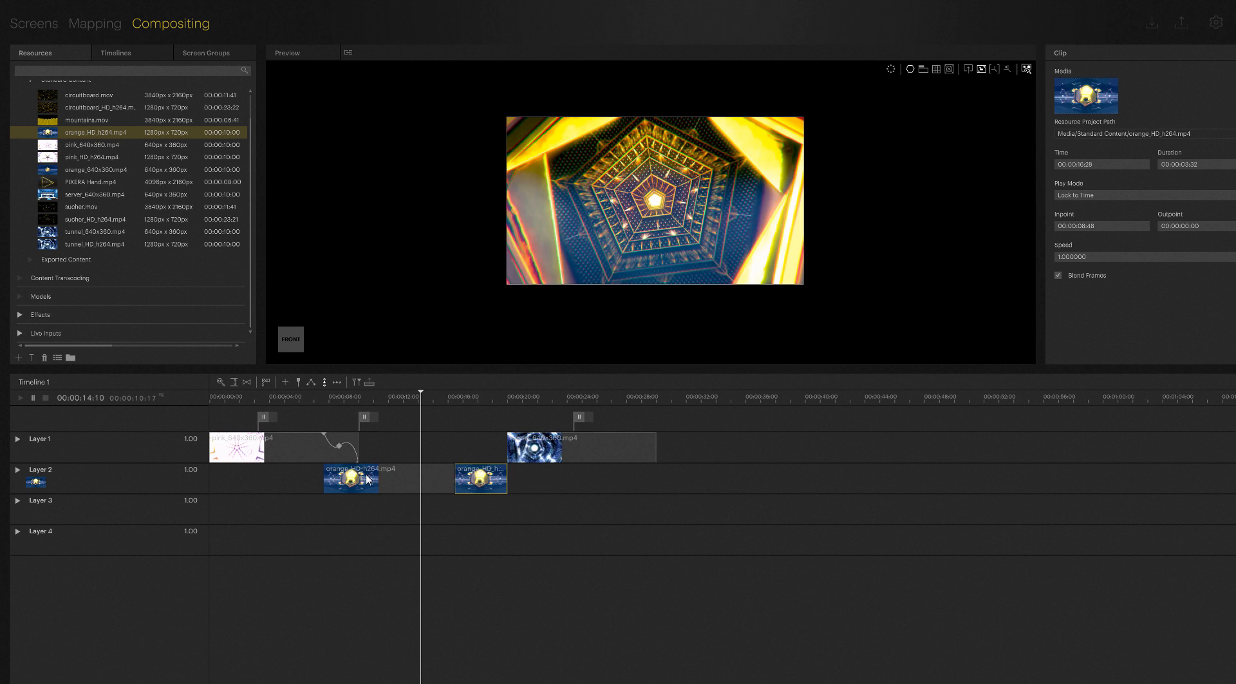
mouse_move(515, 482)
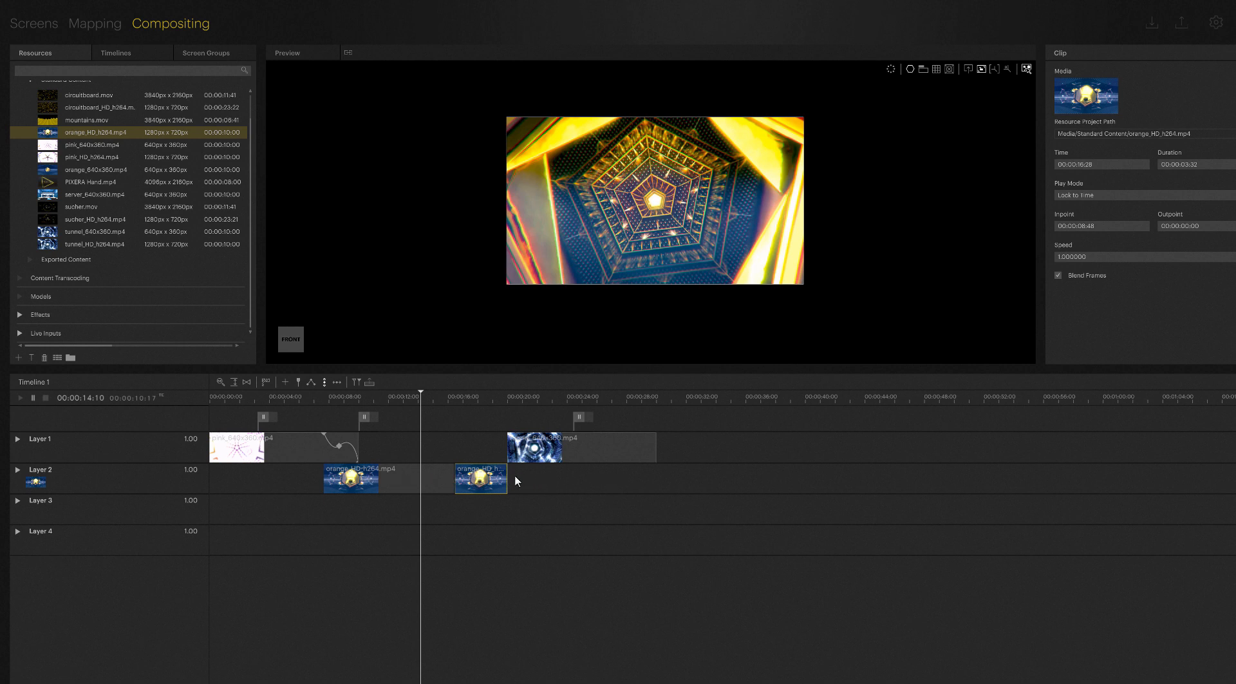
mouse_move(536, 483)
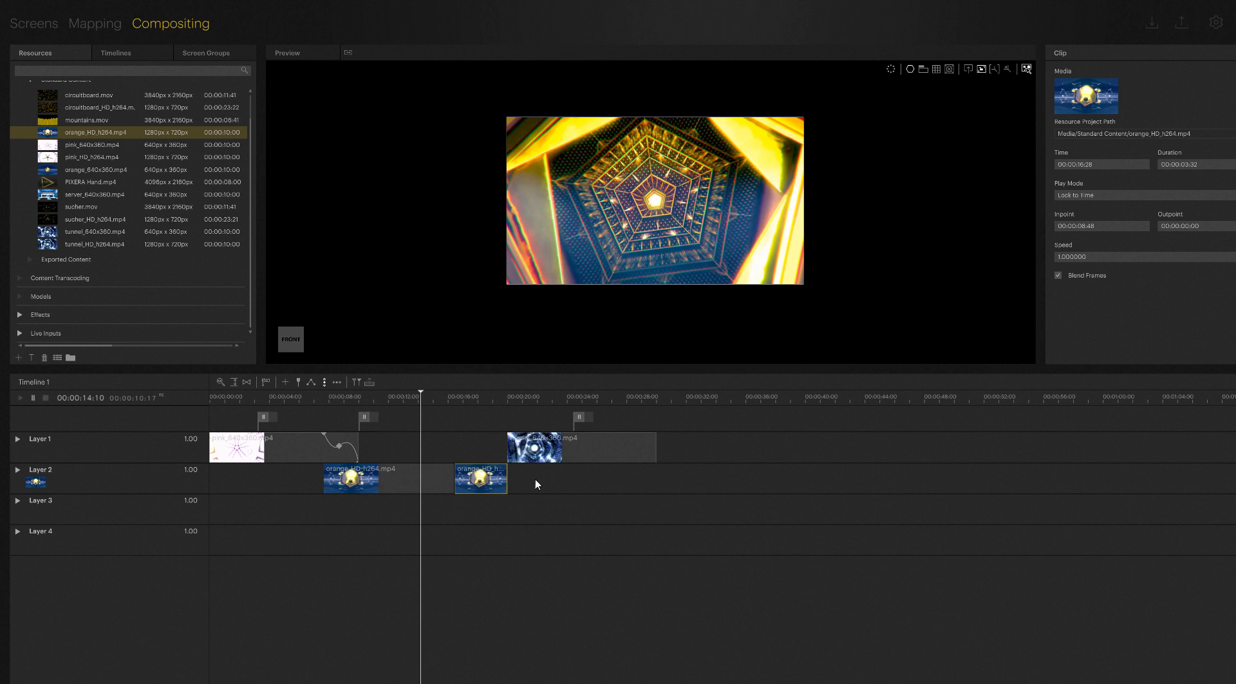
mouse_move(475, 463)
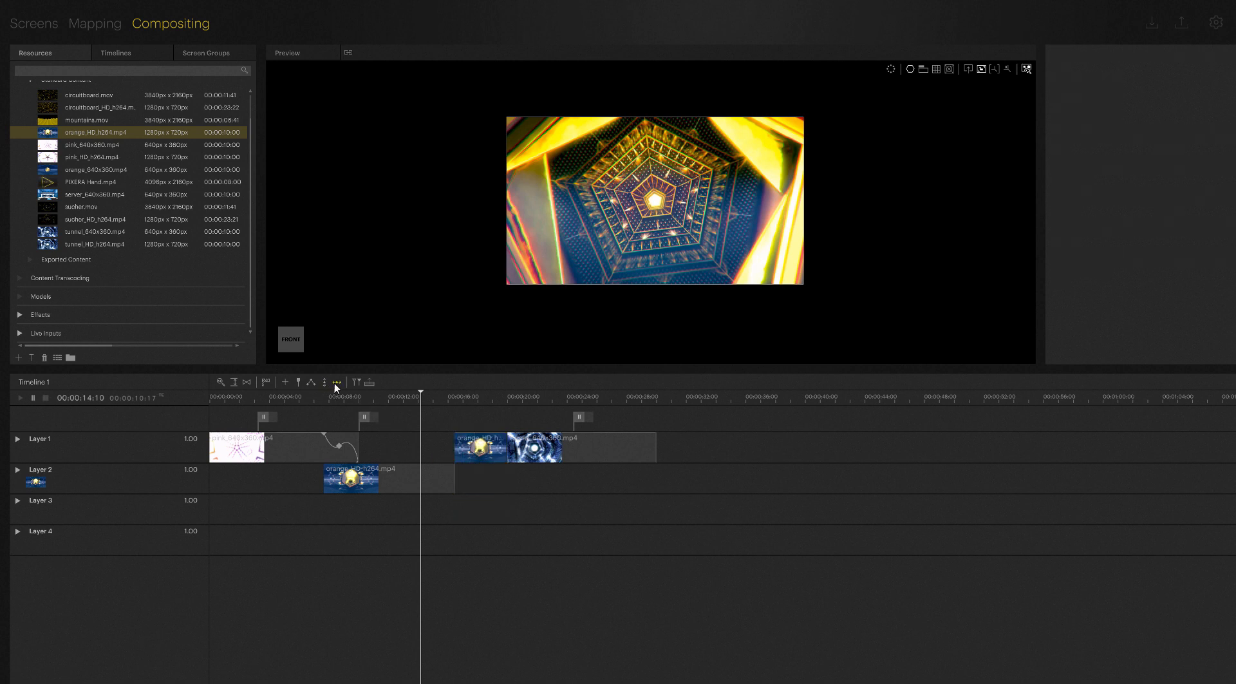
mouse_move(335, 383)
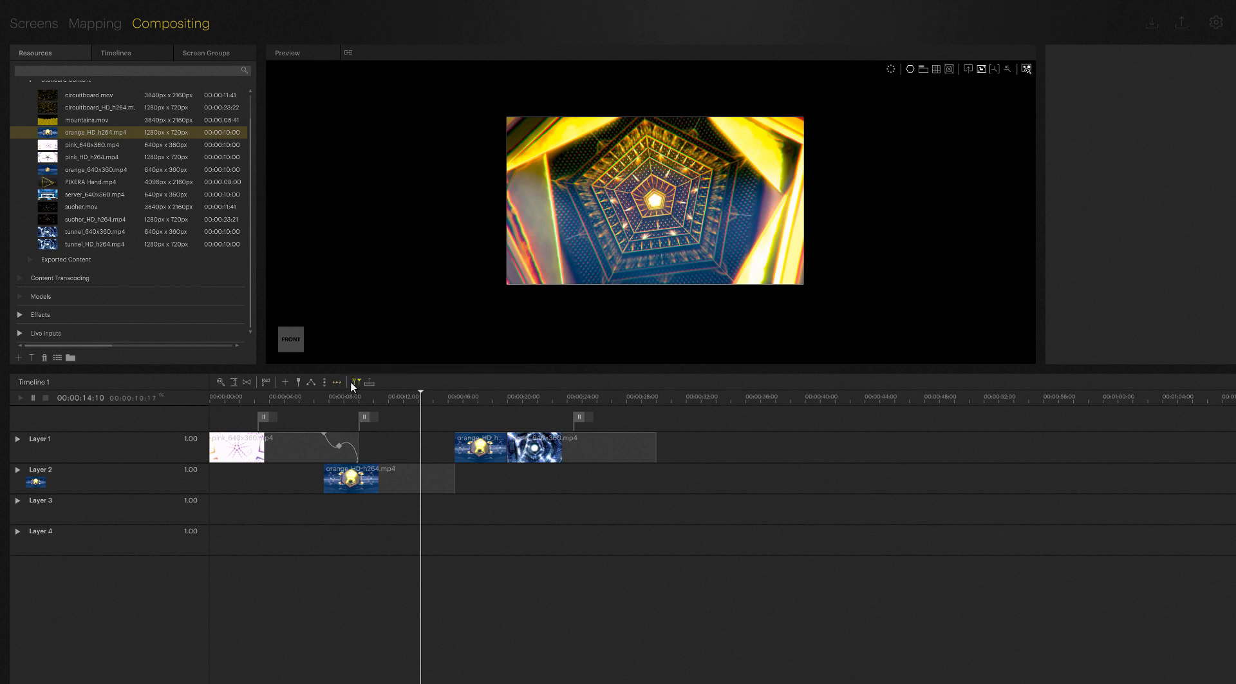
mouse_move(370, 383)
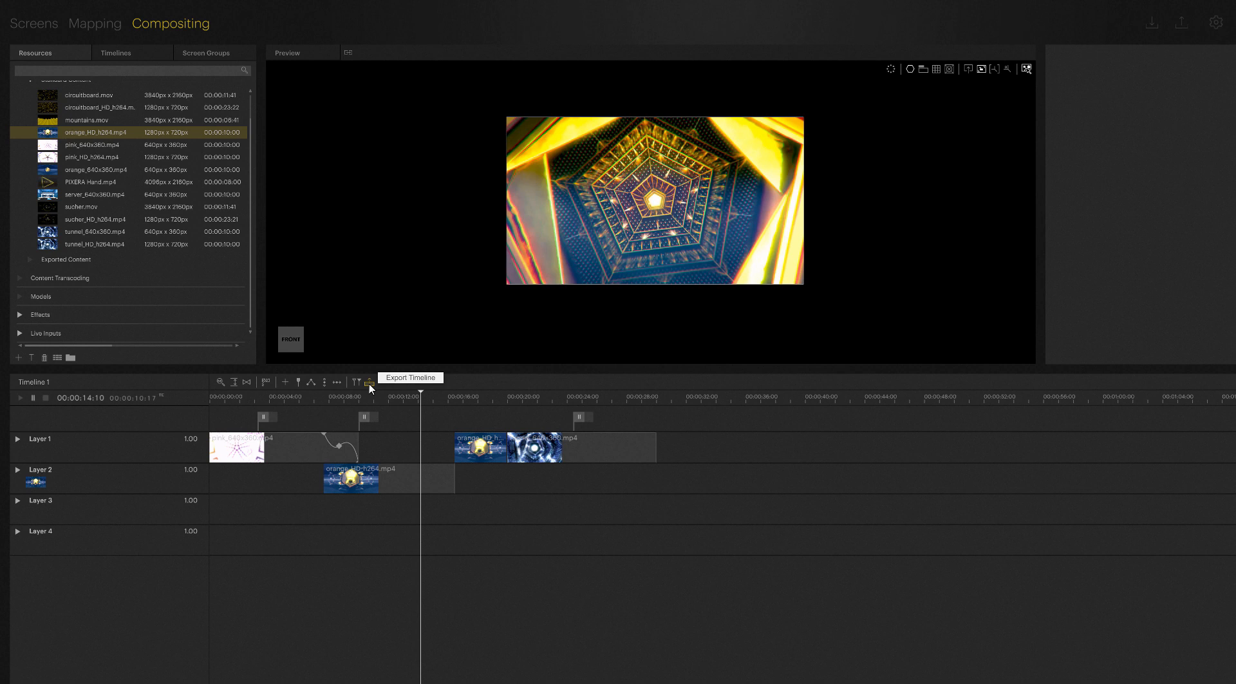
mouse_move(364, 383)
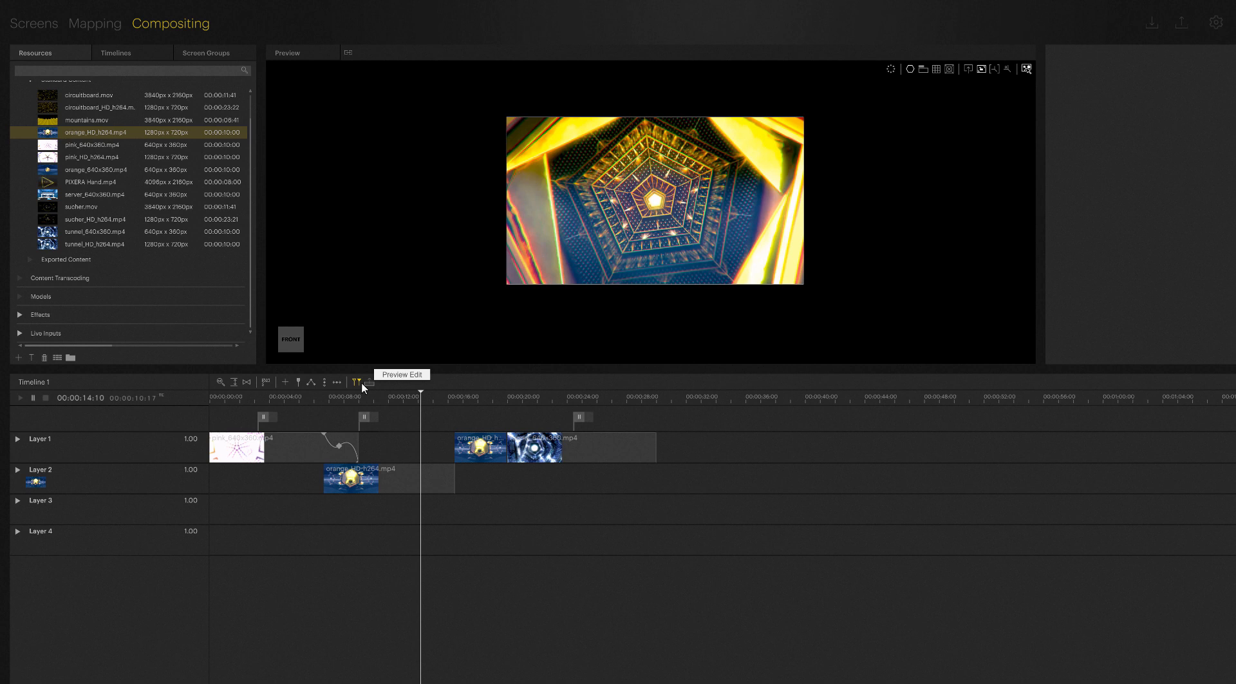
mouse_move(368, 382)
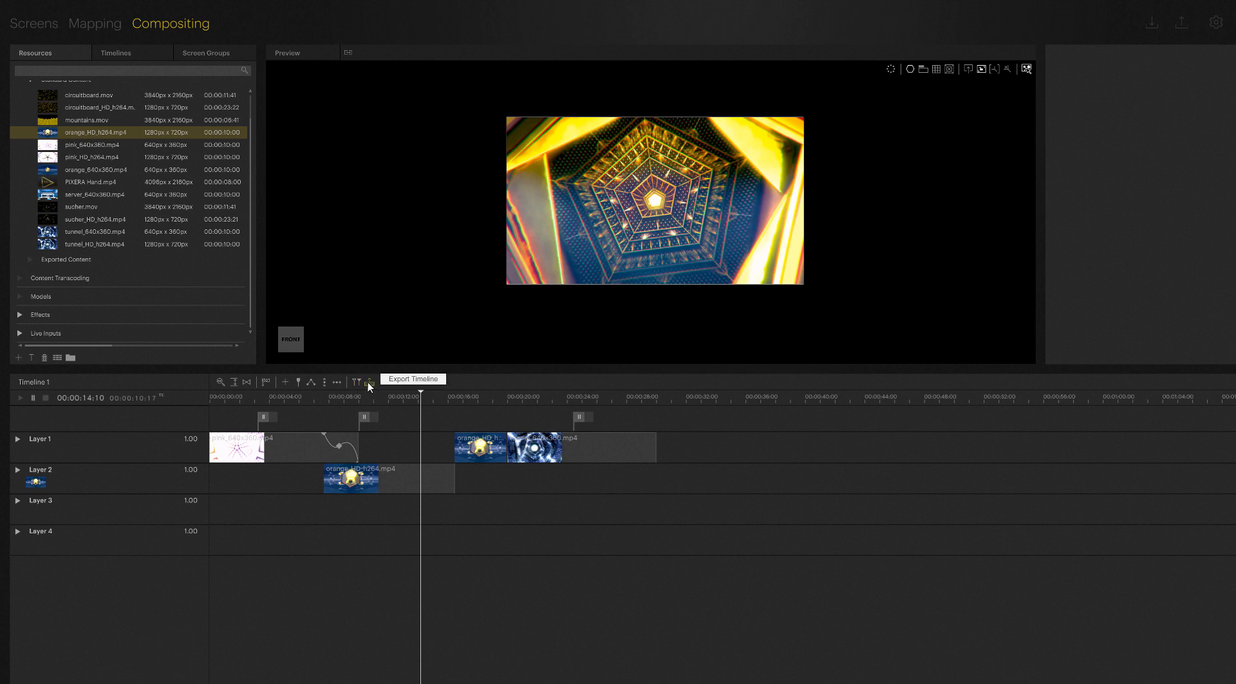